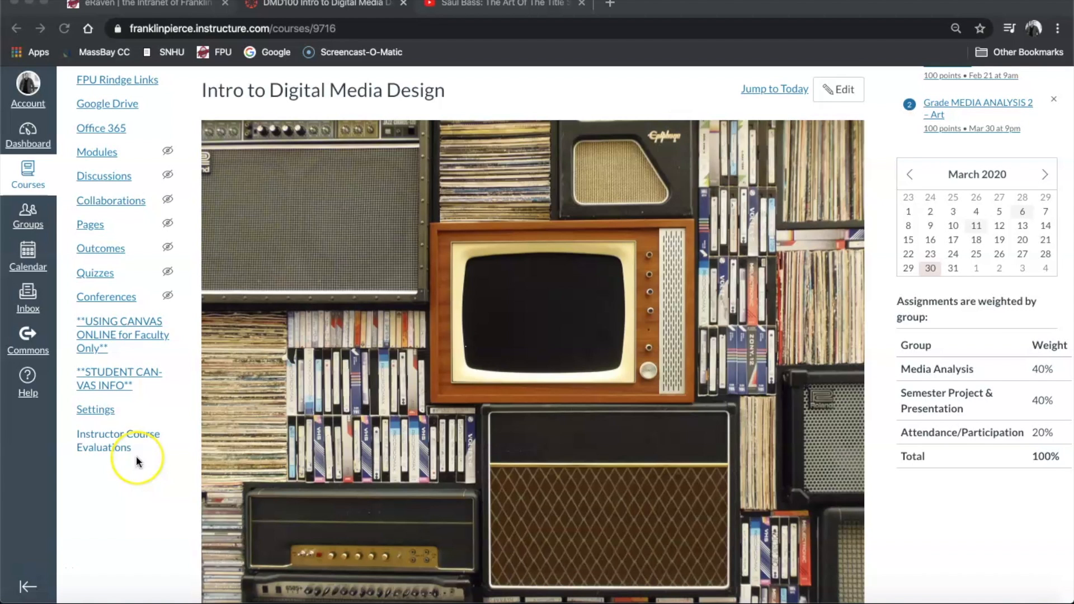
pyautogui.moveTo(158, 449)
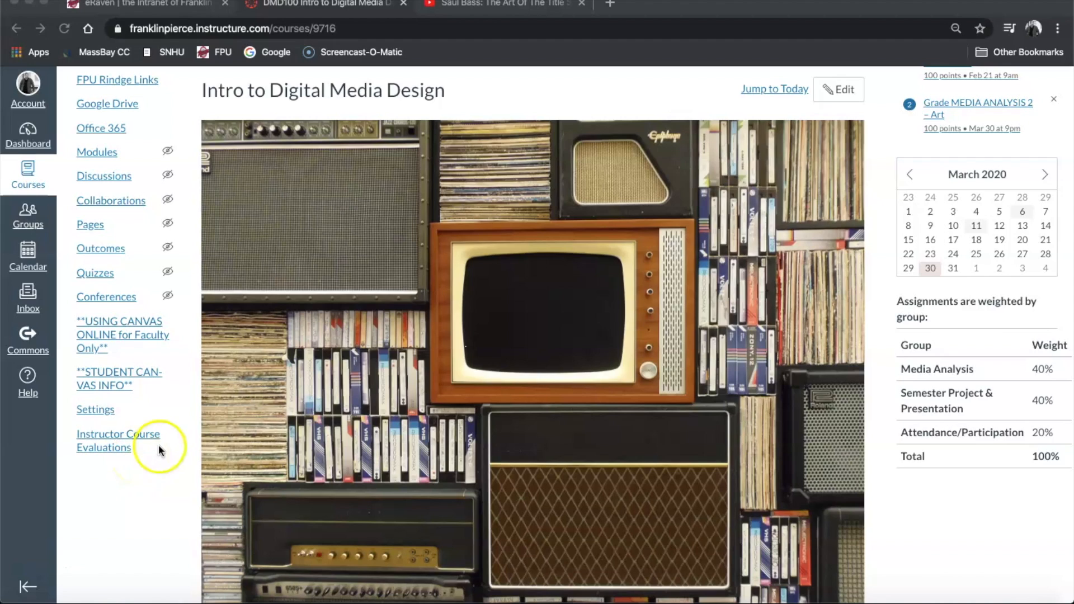
pyautogui.moveTo(294, 169)
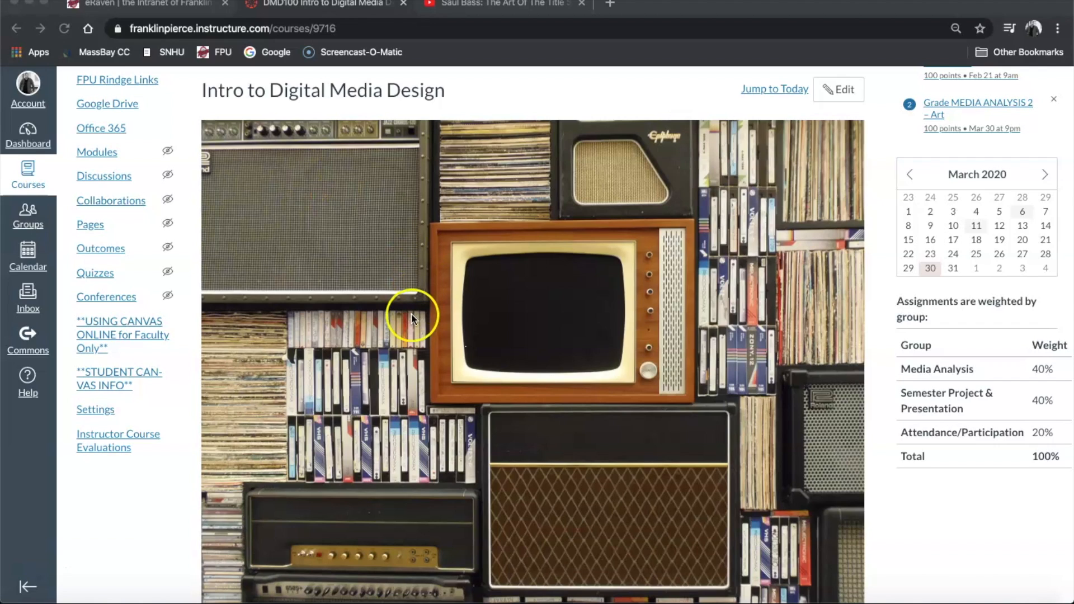
pyautogui.moveTo(411, 345)
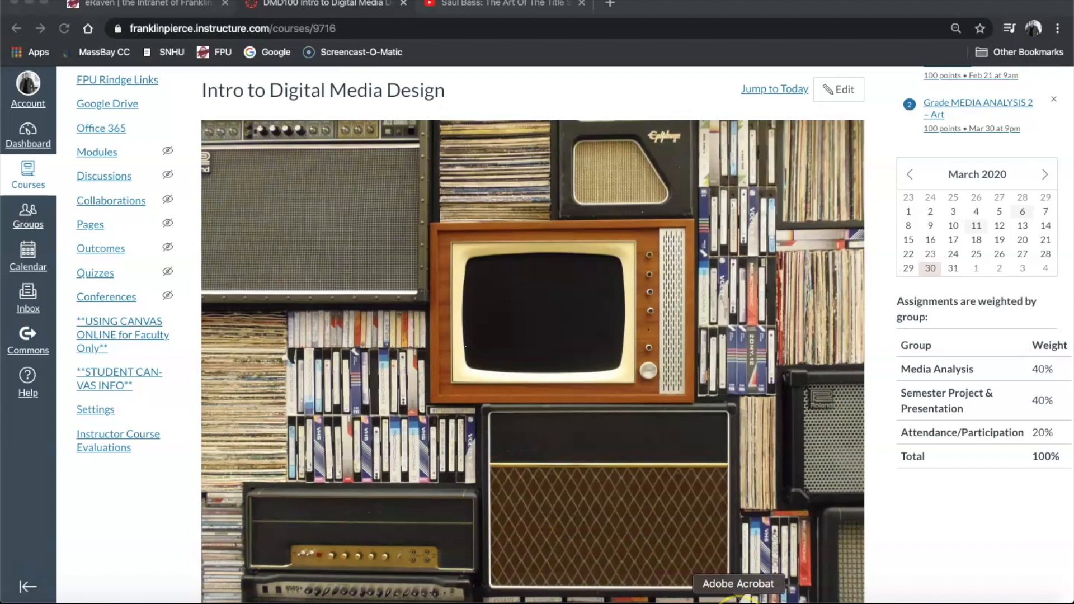
# Step: Switch to the syllabus PDF and scroll past the week 10 storytelling entry toward Media Analysis 3
pyautogui.click(738, 584)
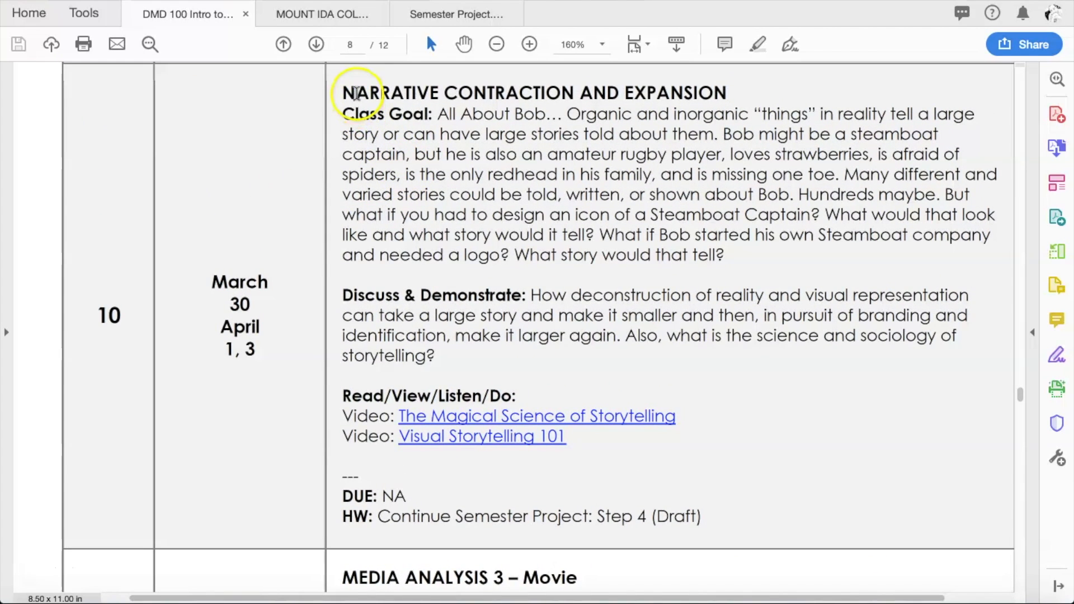
pyautogui.moveTo(551, 272)
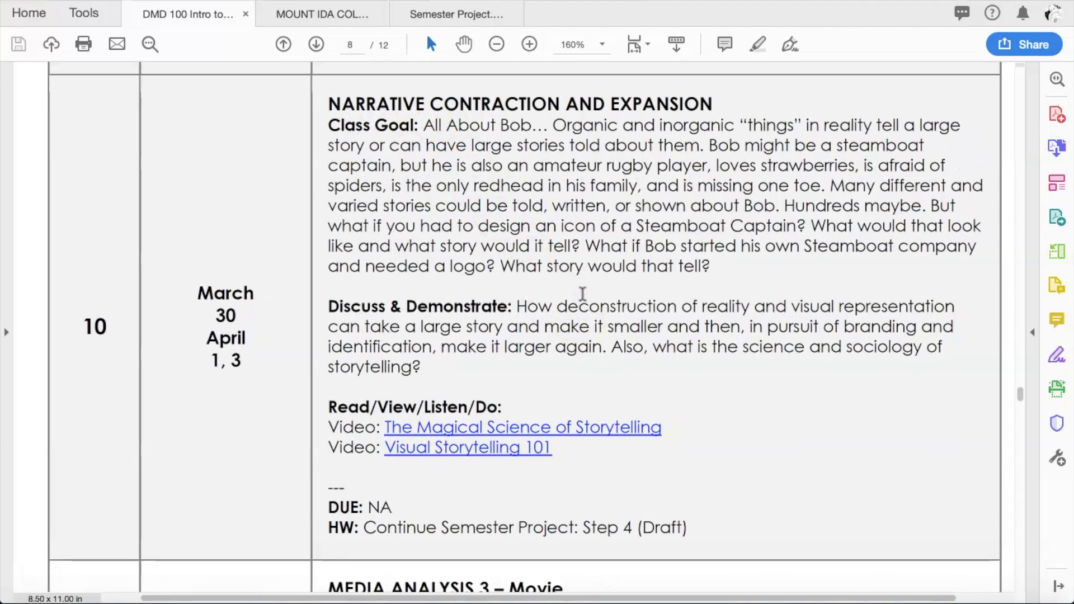
pyautogui.scroll(-3)
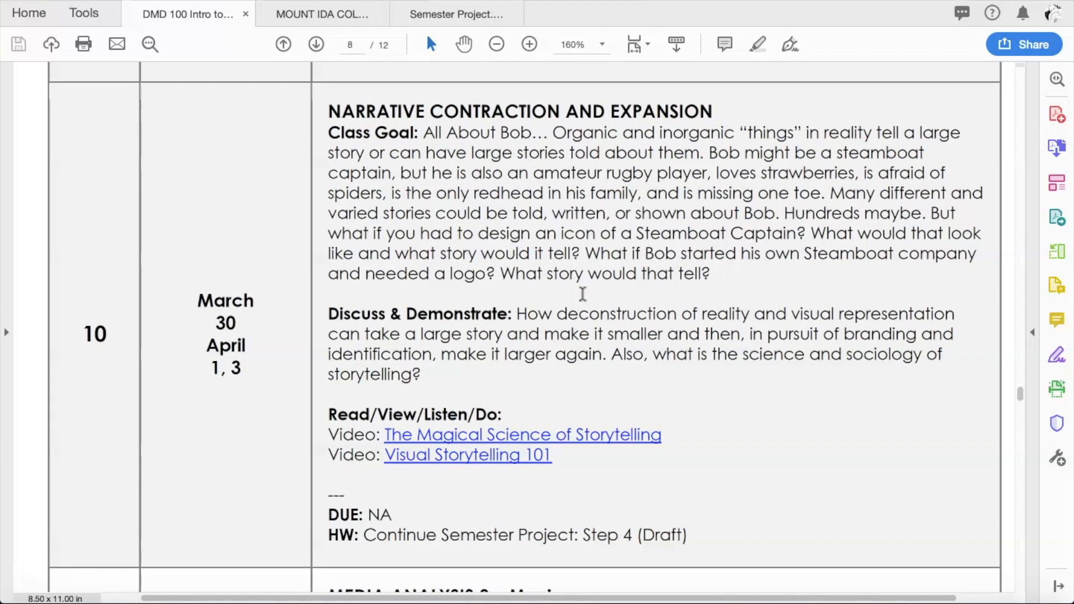
pyautogui.scroll(-3)
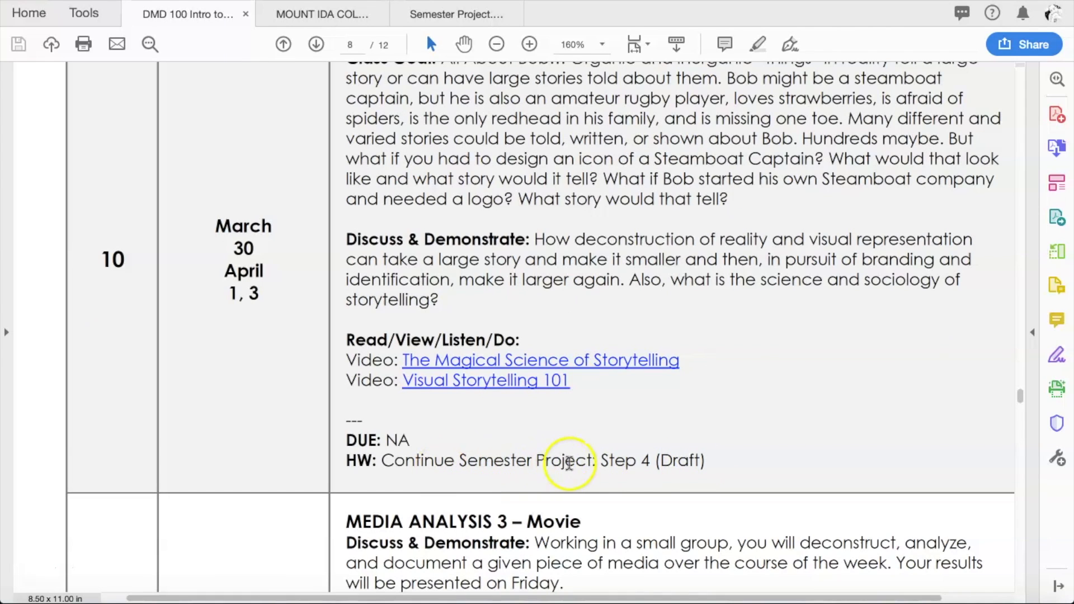
pyautogui.moveTo(442, 460)
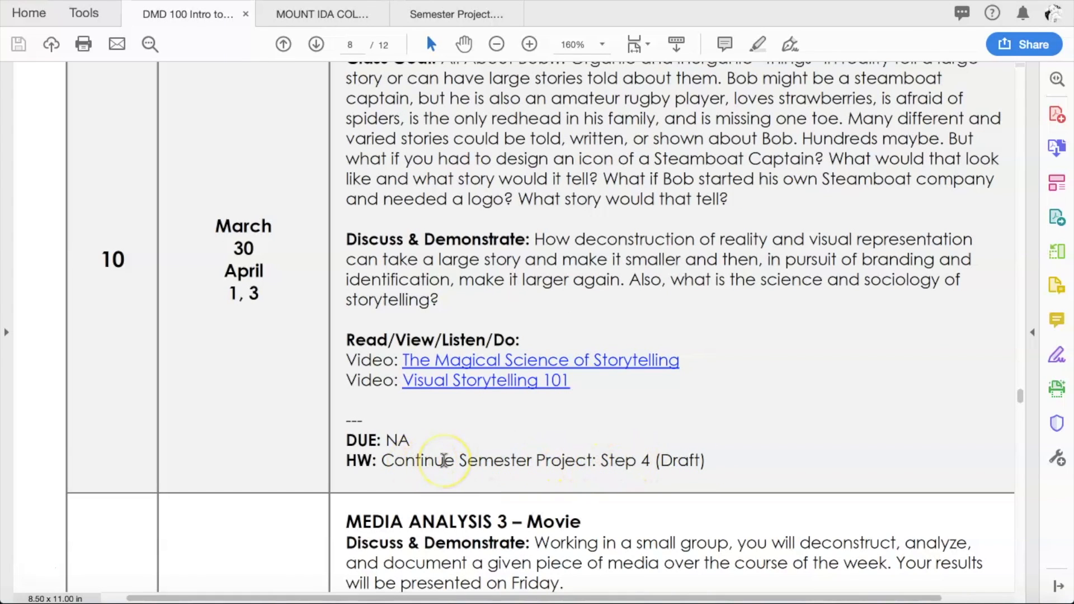
pyautogui.moveTo(484, 458)
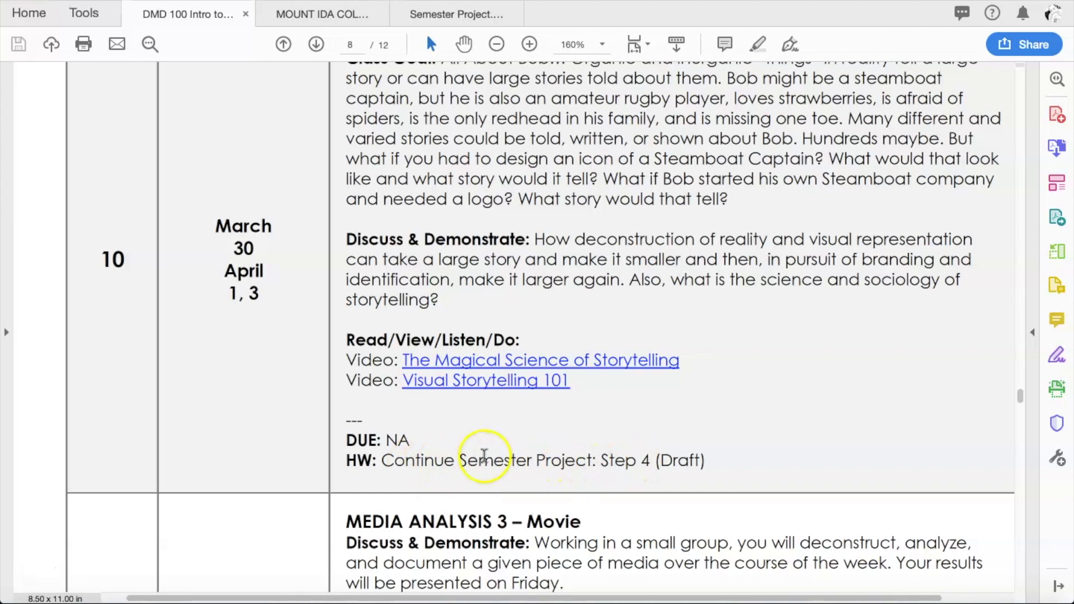
pyautogui.moveTo(568, 452)
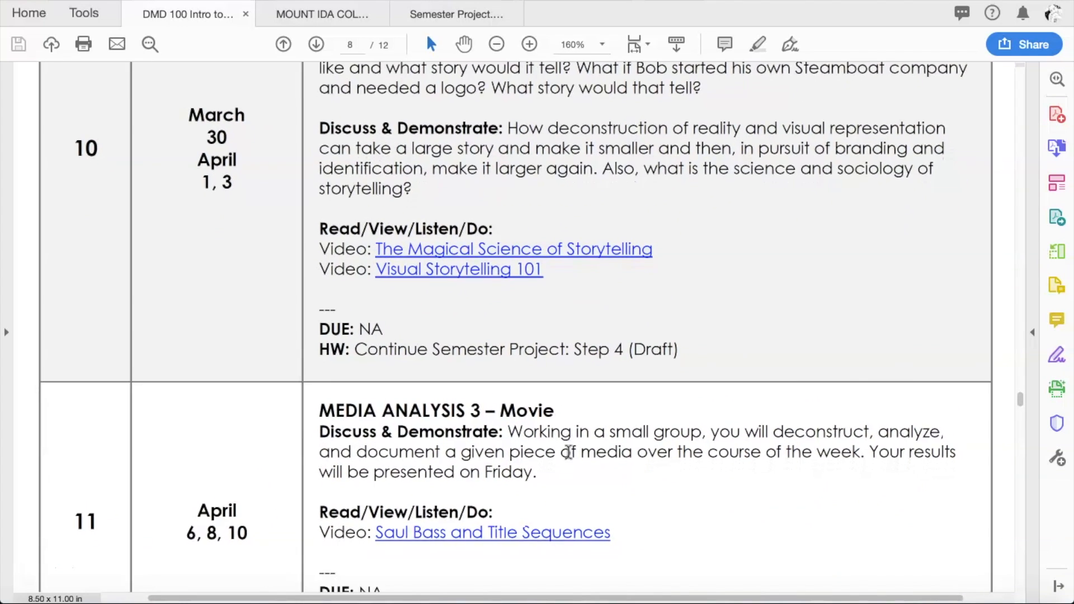
# Step: Scroll the syllabus down so the full week 11 Media Analysis 3 – Movie row is visible
pyautogui.scroll(-3)
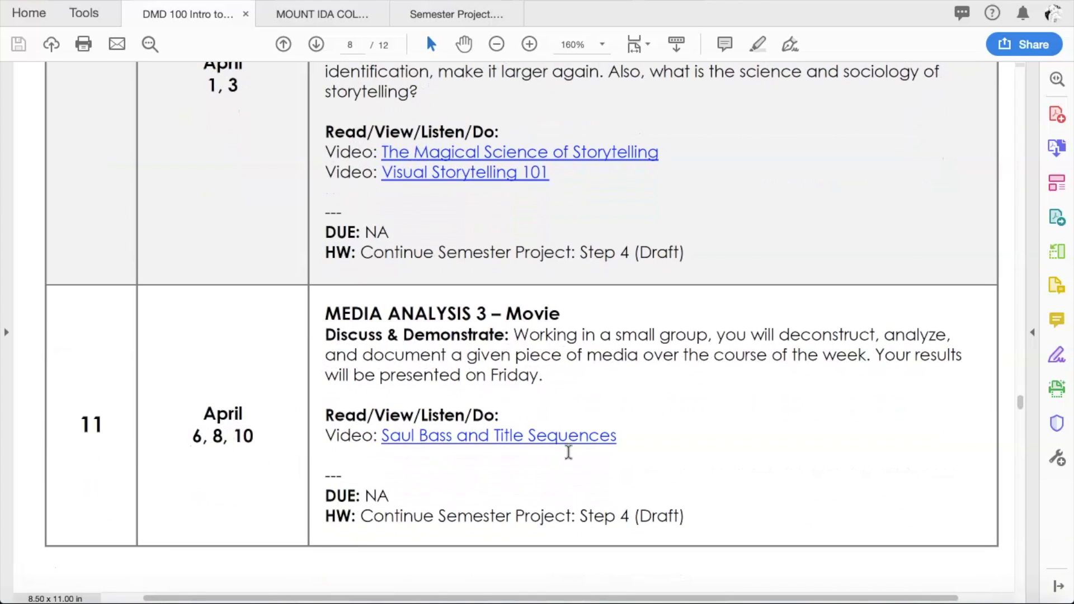
pyautogui.scroll(-3)
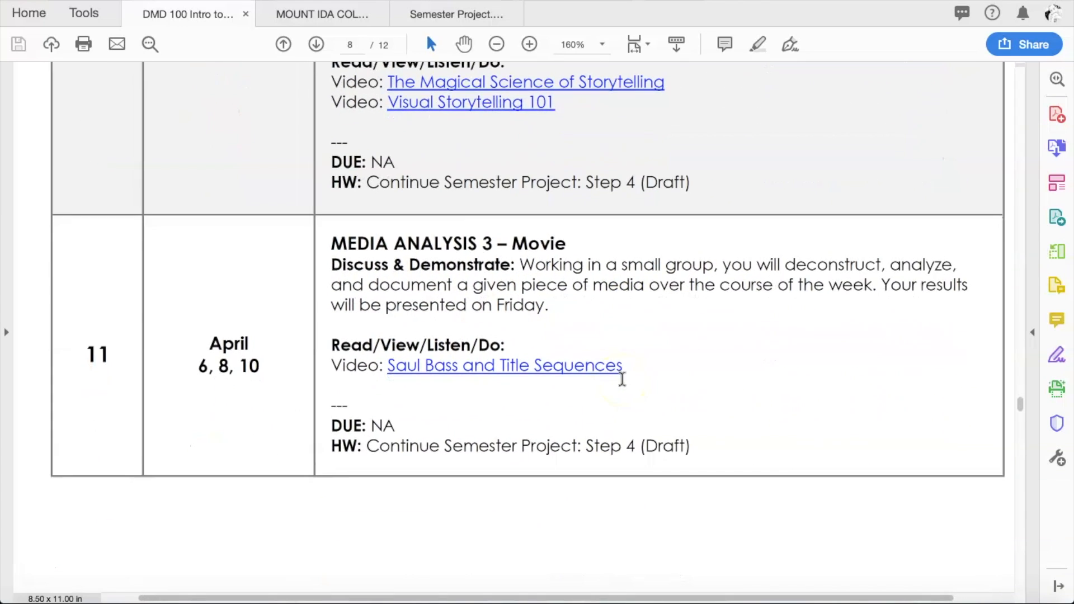
pyautogui.scroll(-3)
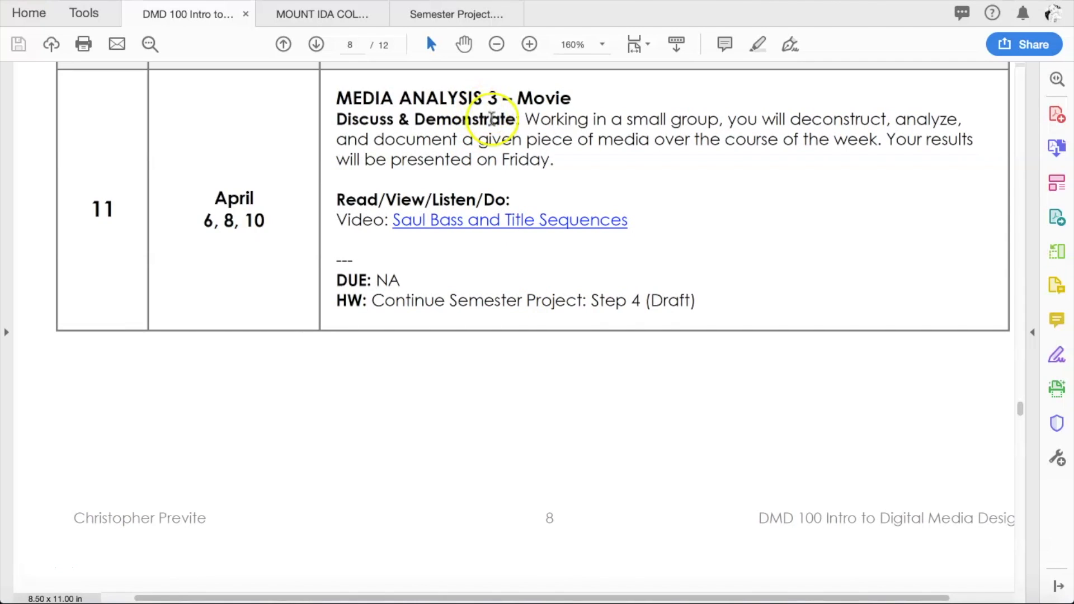
pyautogui.moveTo(507, 125)
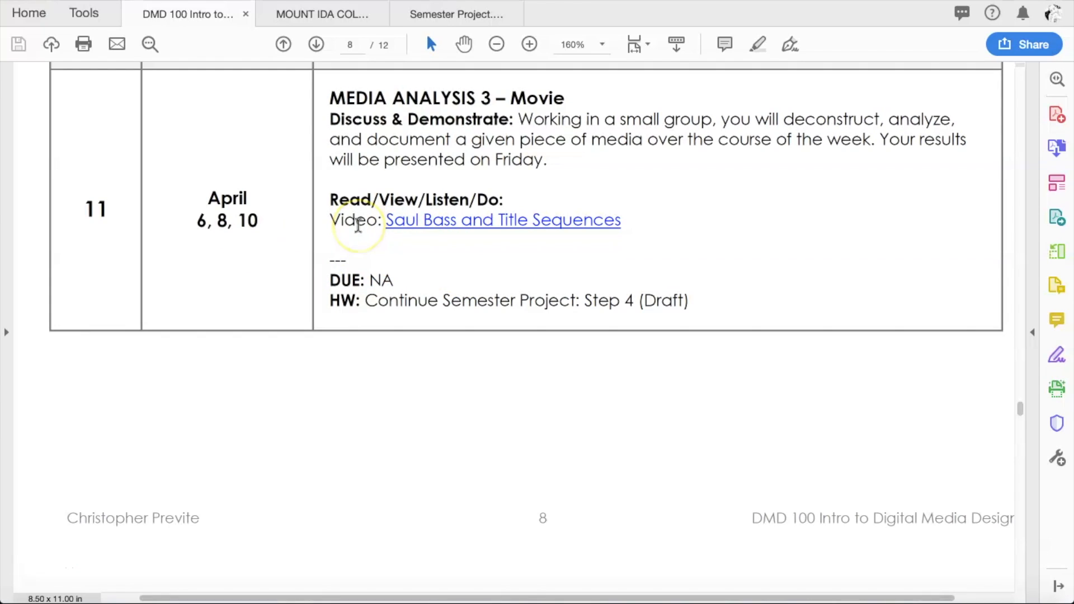
pyautogui.moveTo(368, 176)
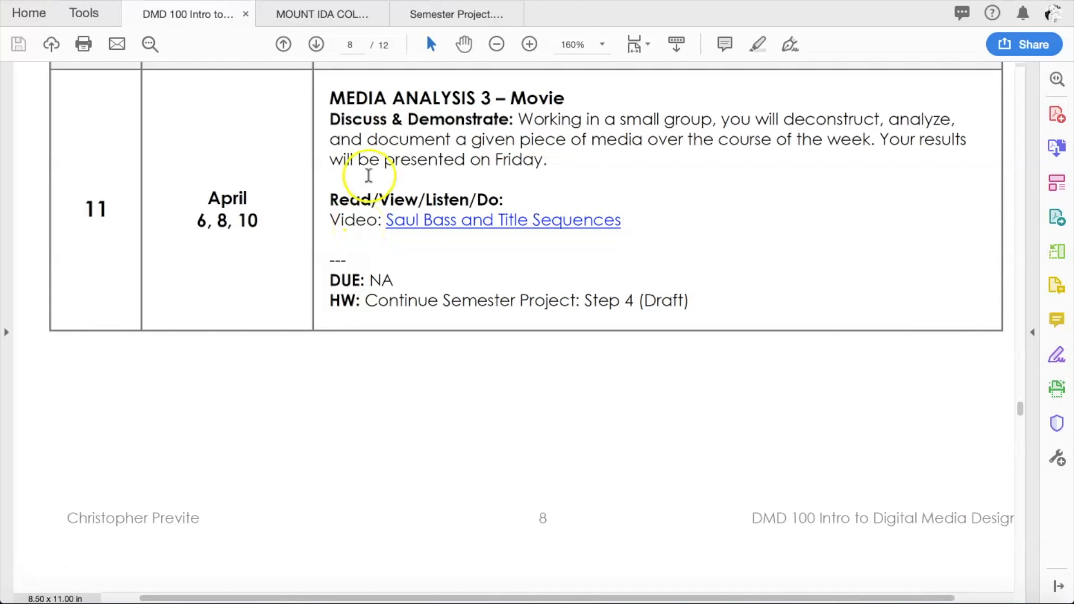
pyautogui.moveTo(333, 134)
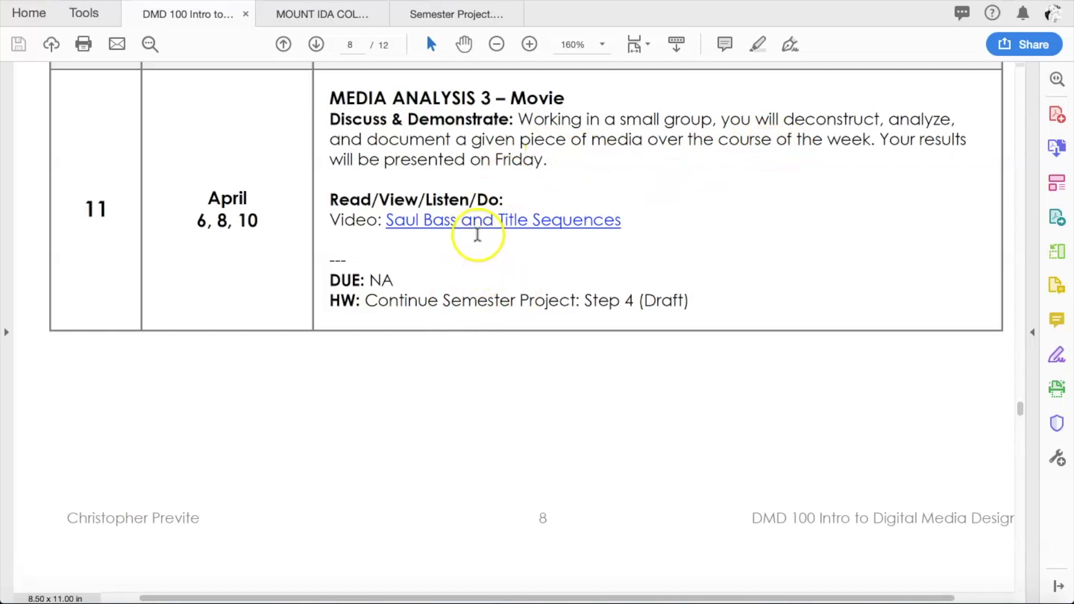
pyautogui.moveTo(416, 238)
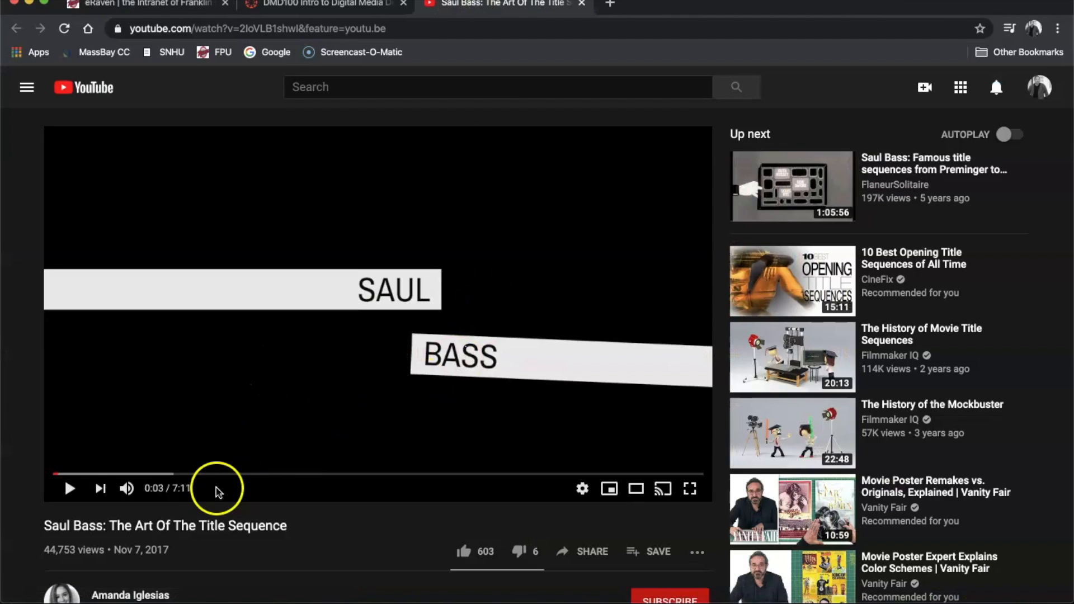
pyautogui.moveTo(382, 390)
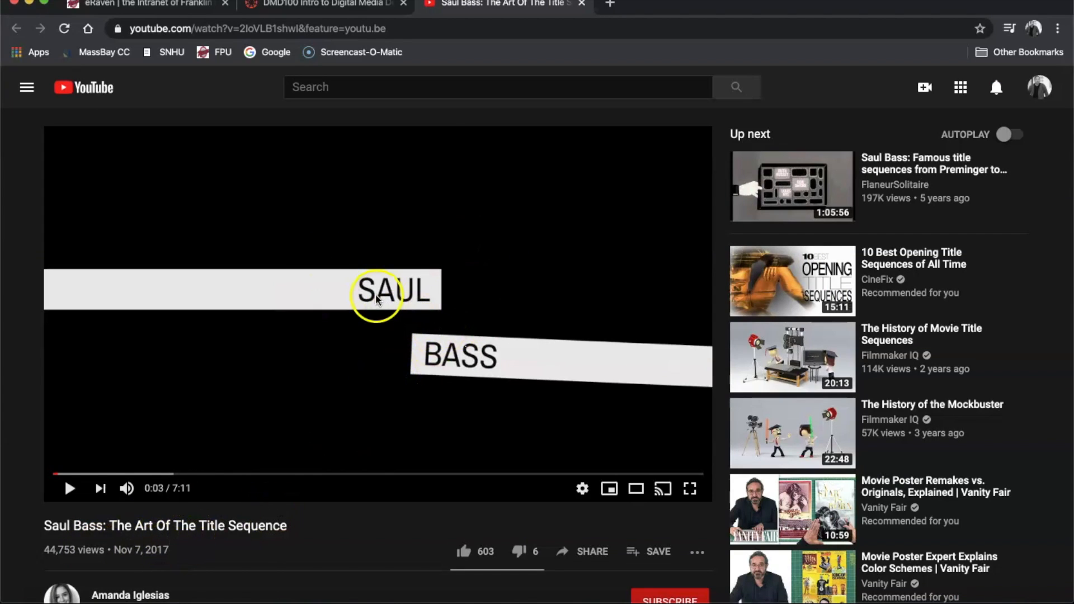
pyautogui.moveTo(411, 184)
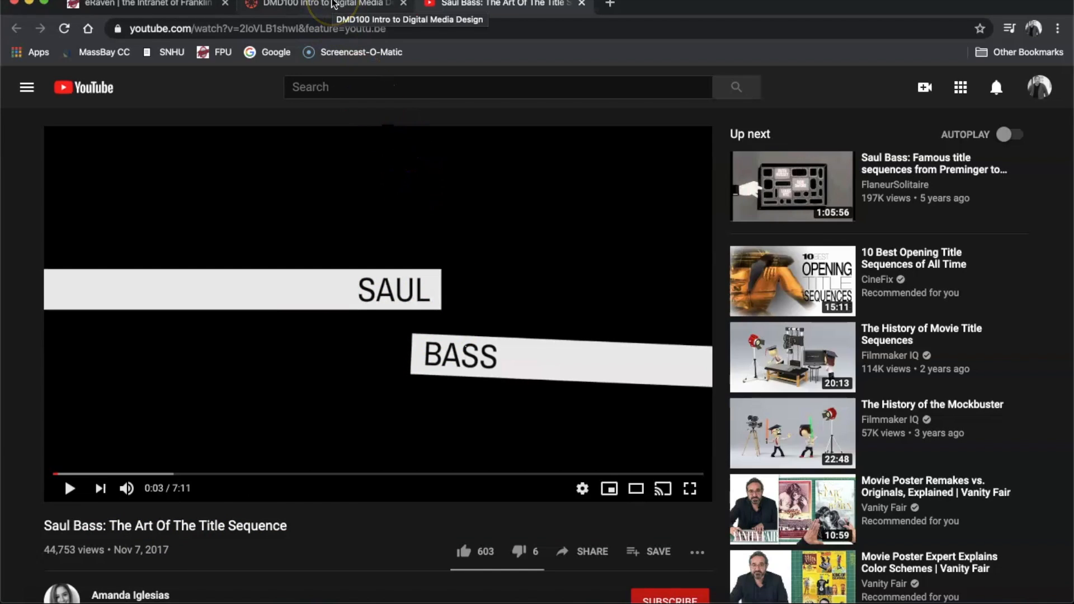
# Step: Back in the syllabus, highlight week 11's HW line to continue Semester Project Step 4 draft, then clear it
pyautogui.click(322, 4)
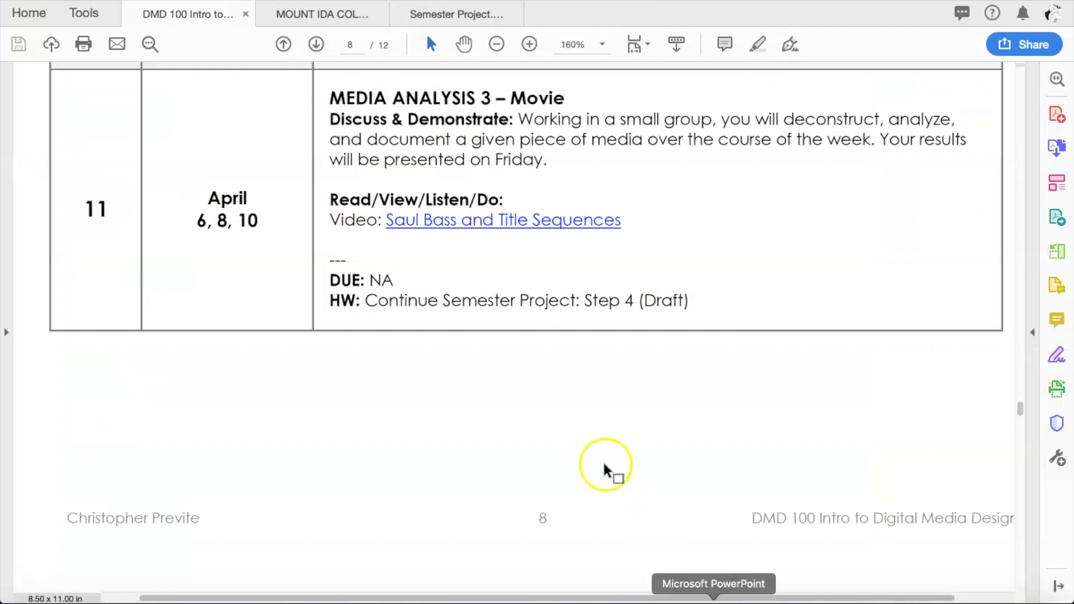
pyautogui.moveTo(523, 132)
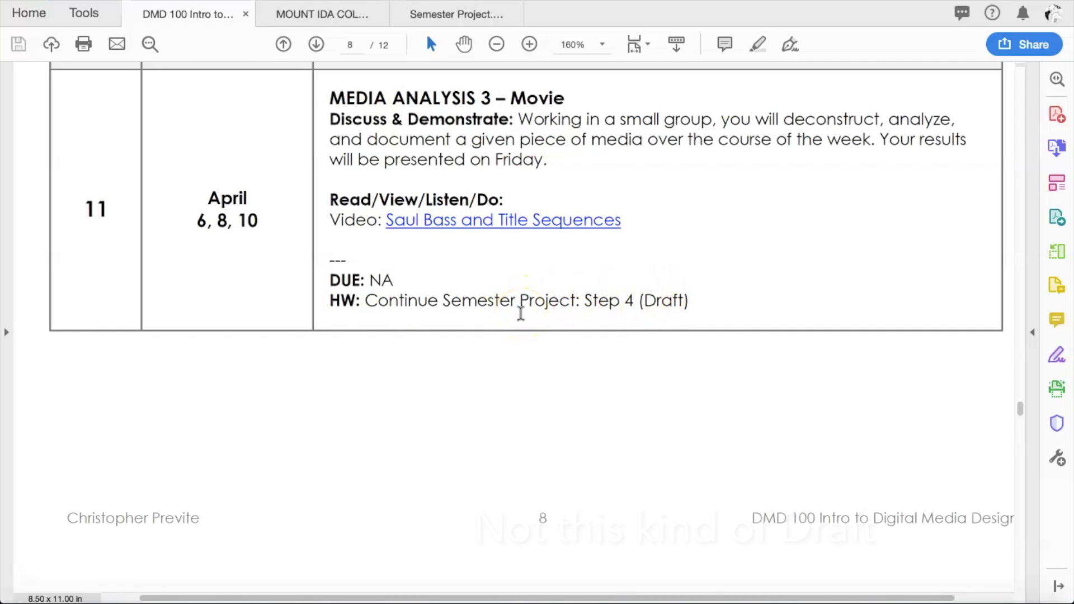
pyautogui.scroll(-3)
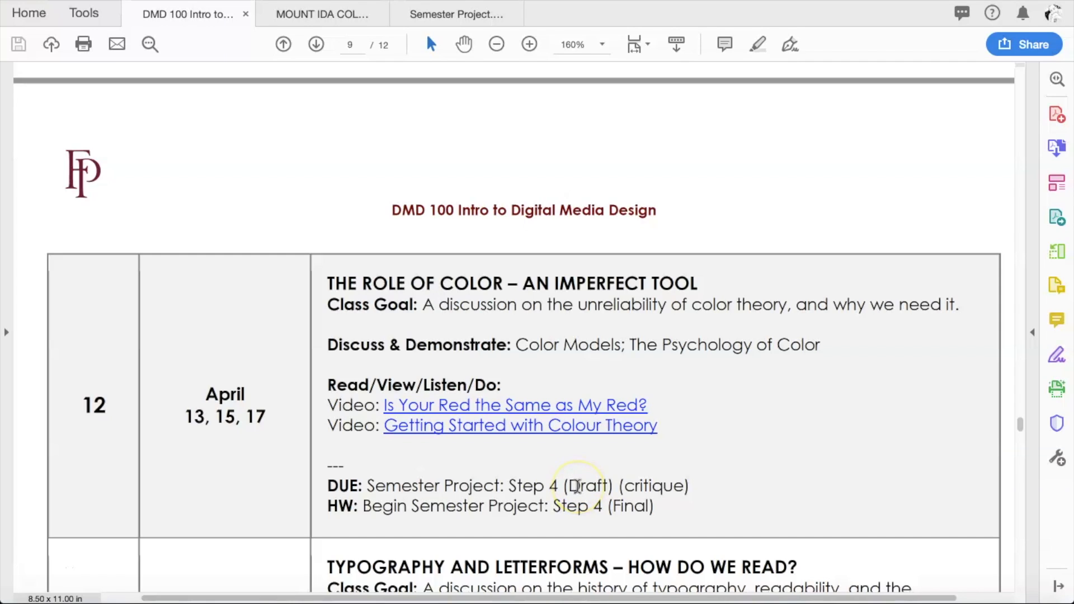
pyautogui.scroll(-3)
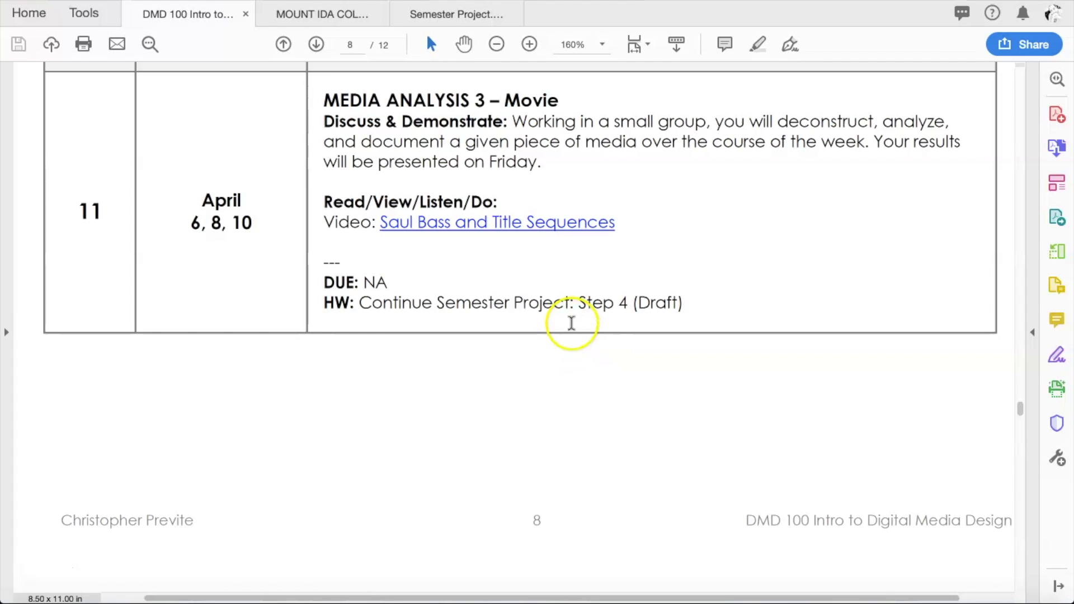
pyautogui.moveTo(373, 303)
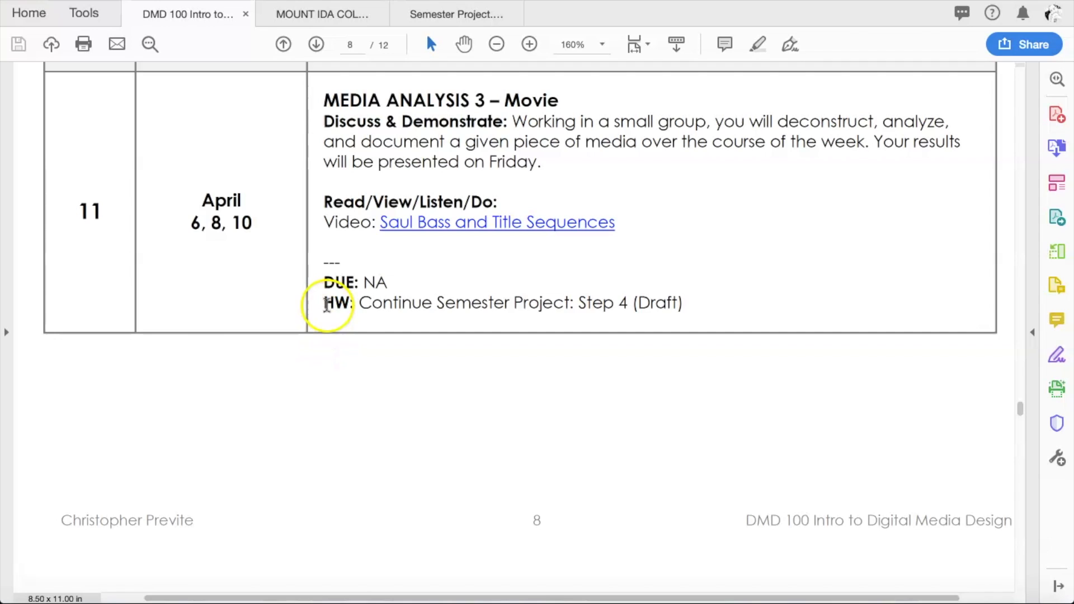
pyautogui.moveTo(365, 326)
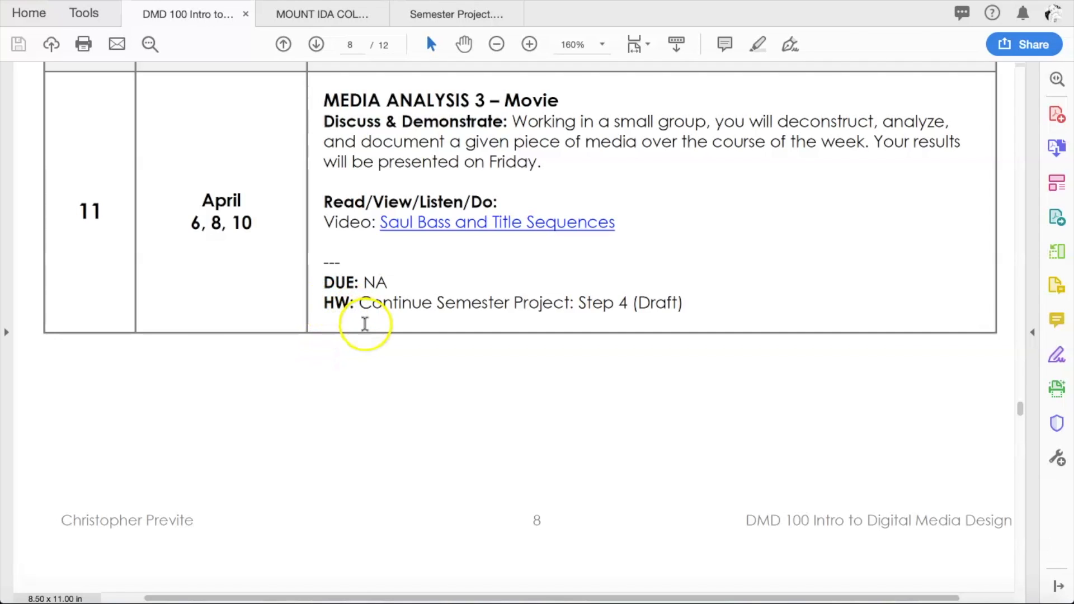
pyautogui.moveTo(358, 303); pyautogui.dragTo(675, 303)
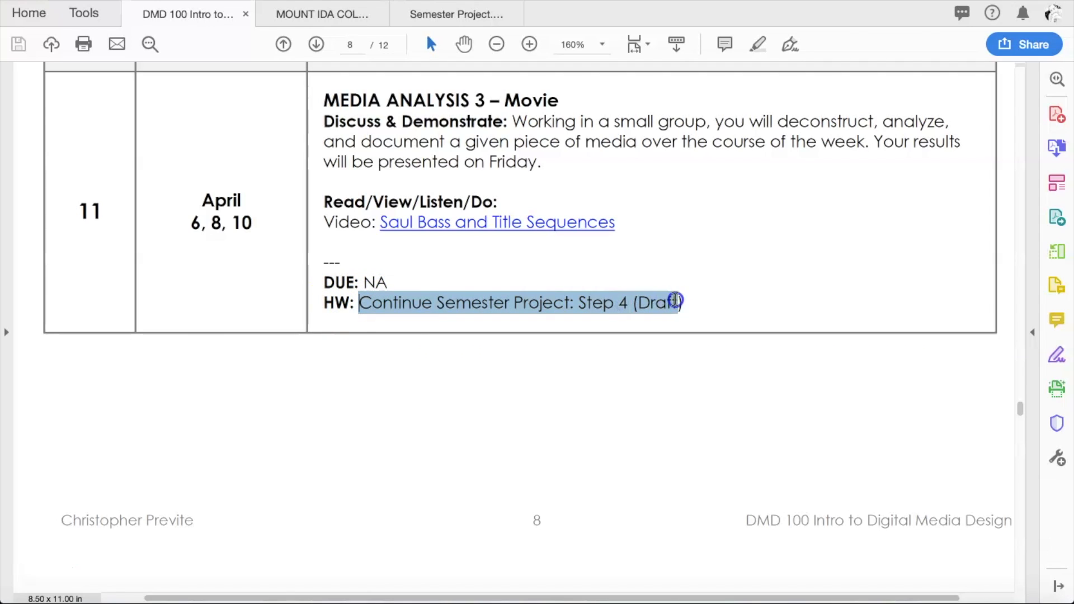
pyautogui.click(536, 302)
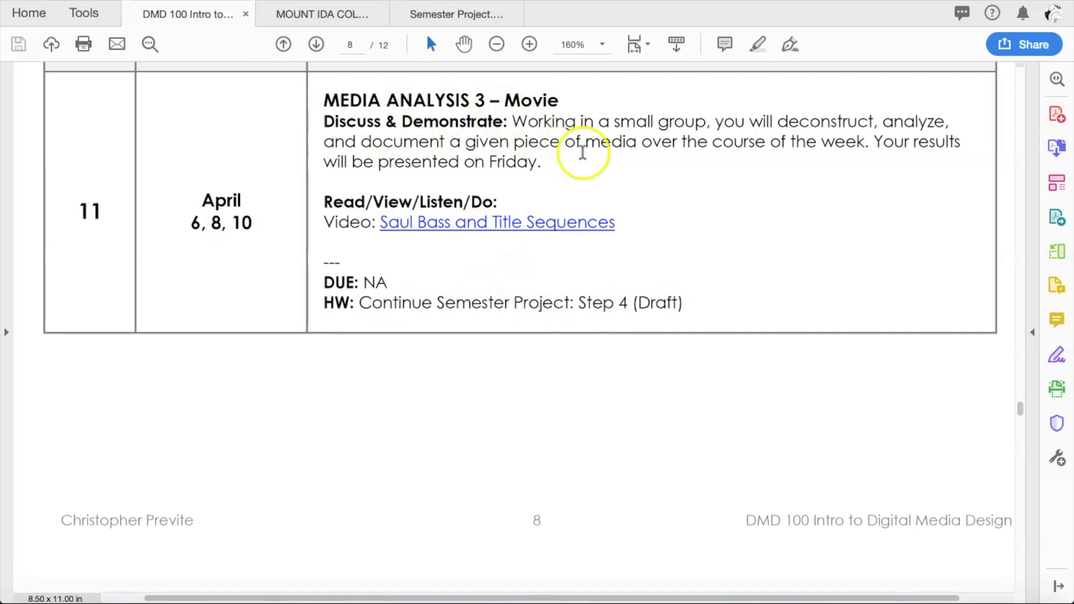
pyautogui.click(322, 14)
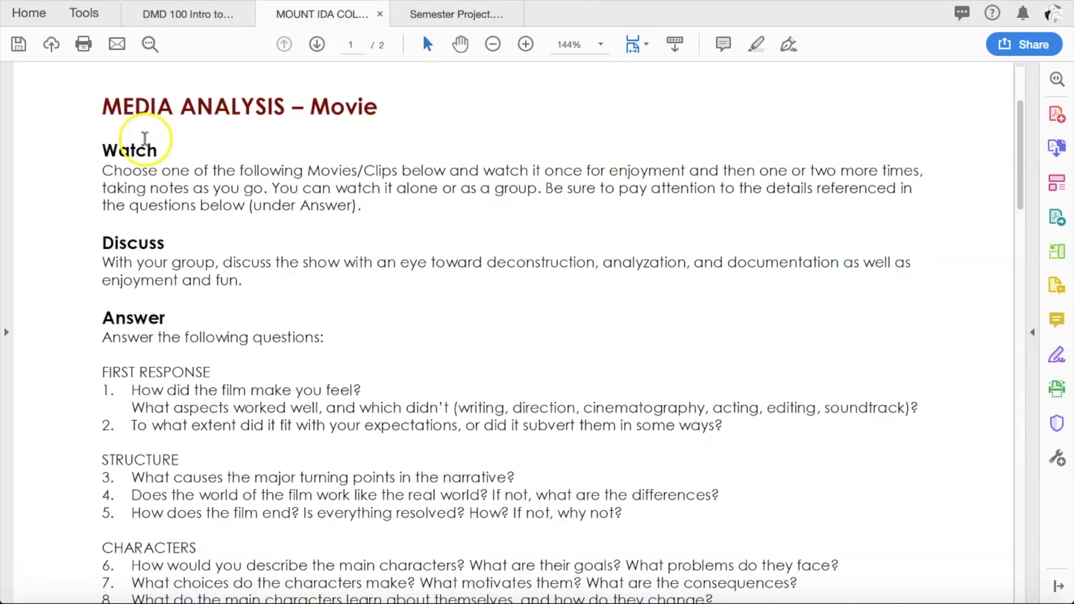
pyautogui.moveTo(322, 110)
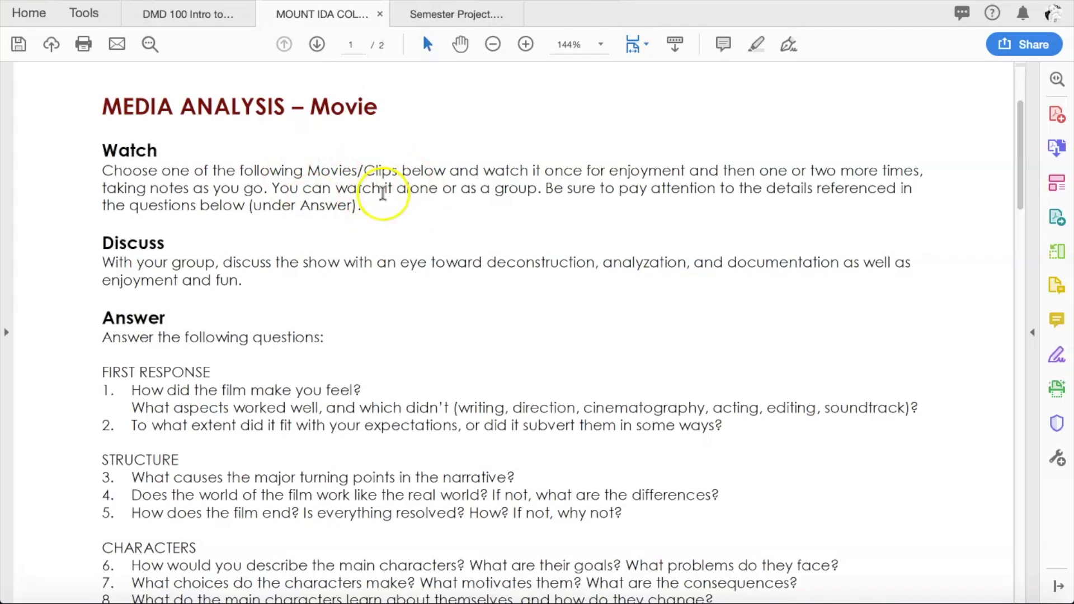
pyautogui.moveTo(477, 171)
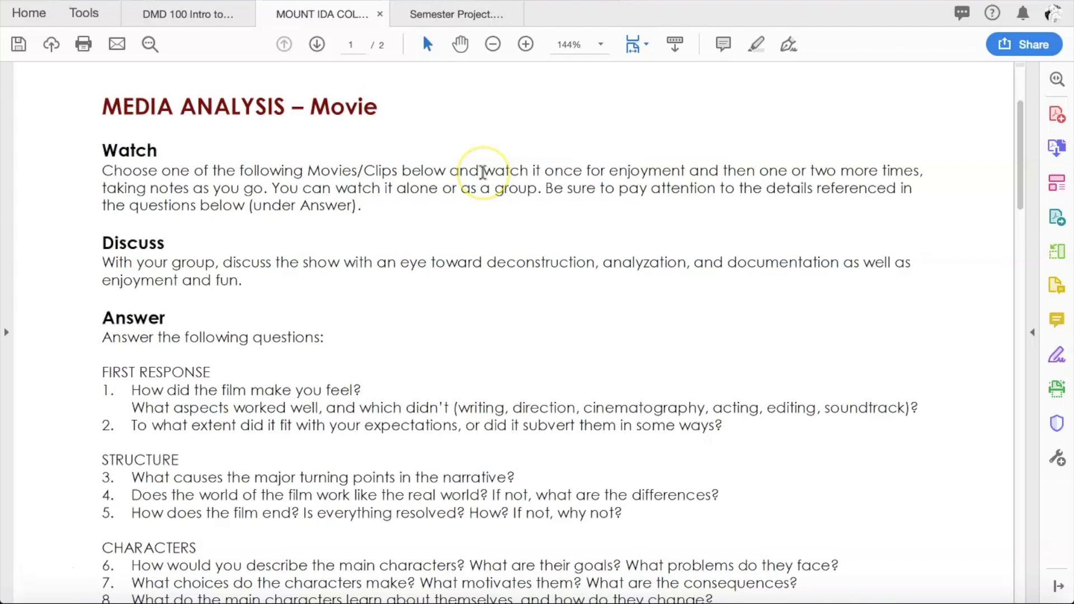
pyautogui.moveTo(432, 190)
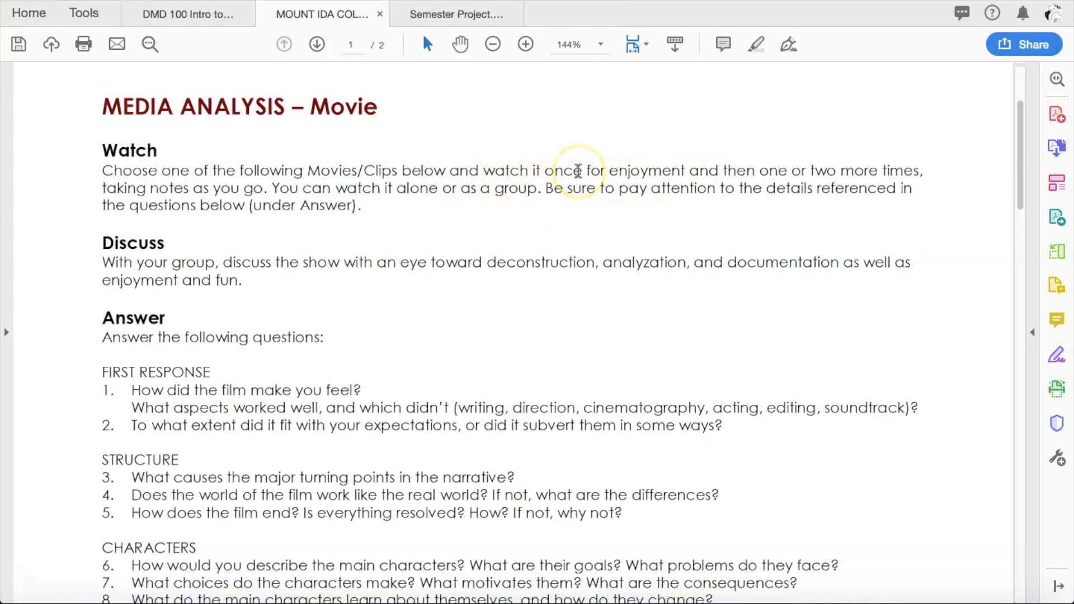
pyautogui.moveTo(263, 253)
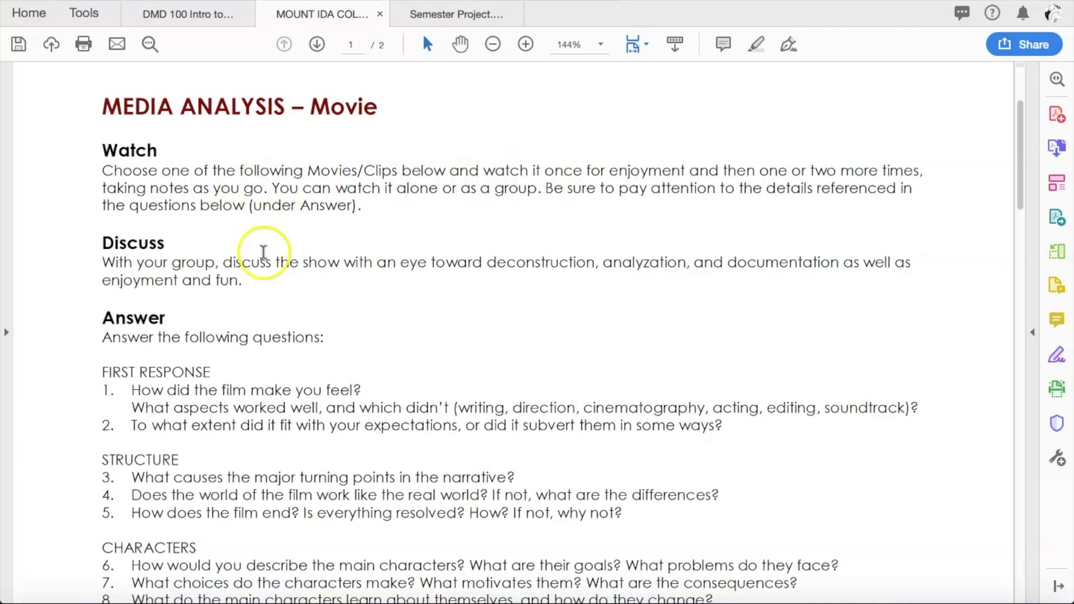
# Step: Scroll through the Media Analysis Movie handout's question list on page 1
pyautogui.scroll(-3)
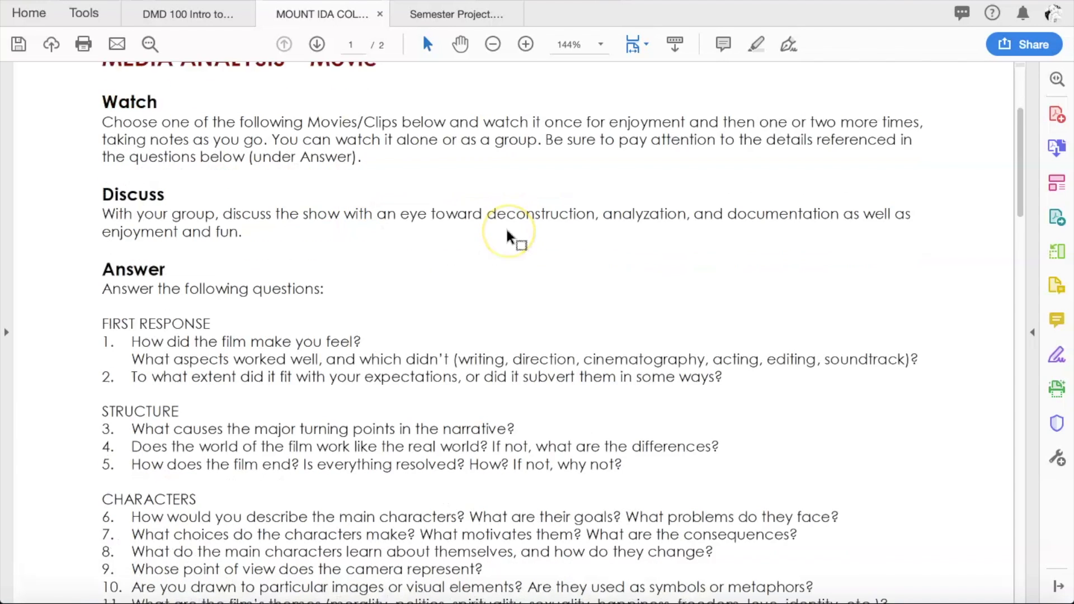
pyautogui.scroll(-3)
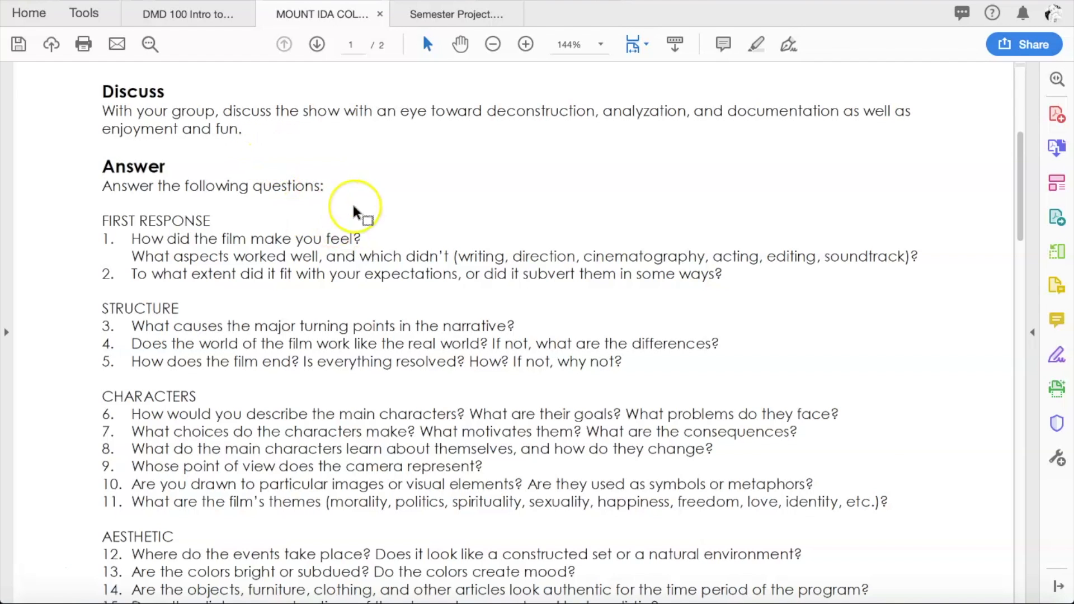
pyautogui.scroll(-3)
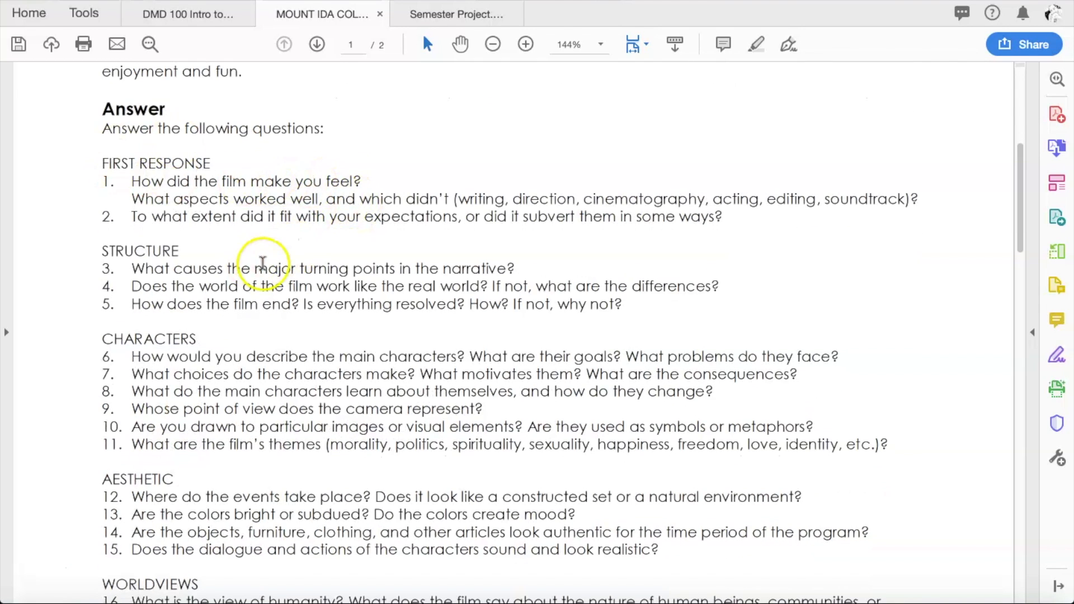
pyautogui.scroll(-3)
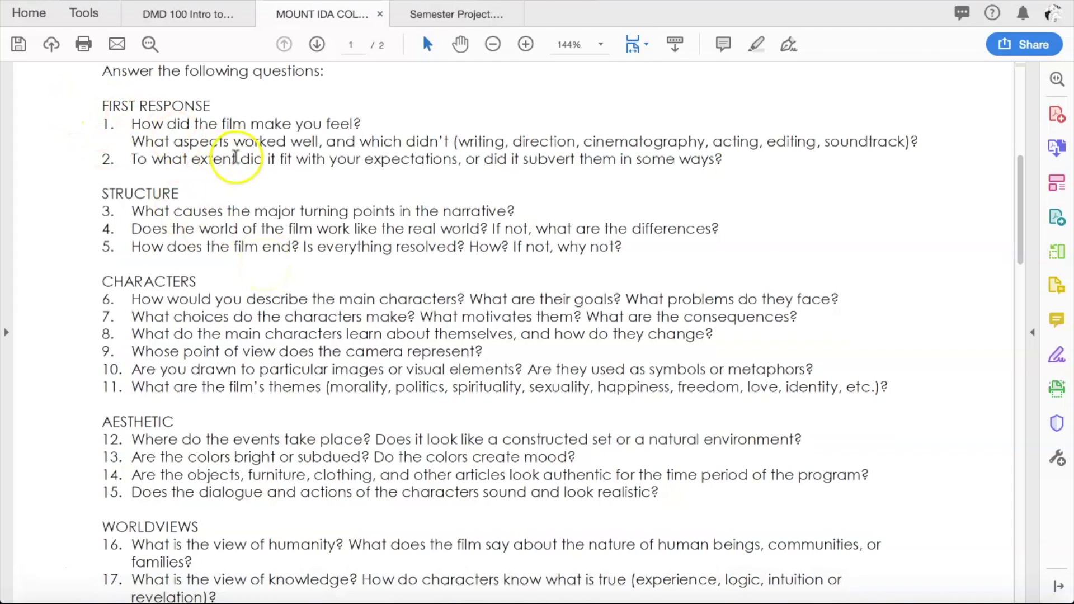
pyautogui.scroll(-3)
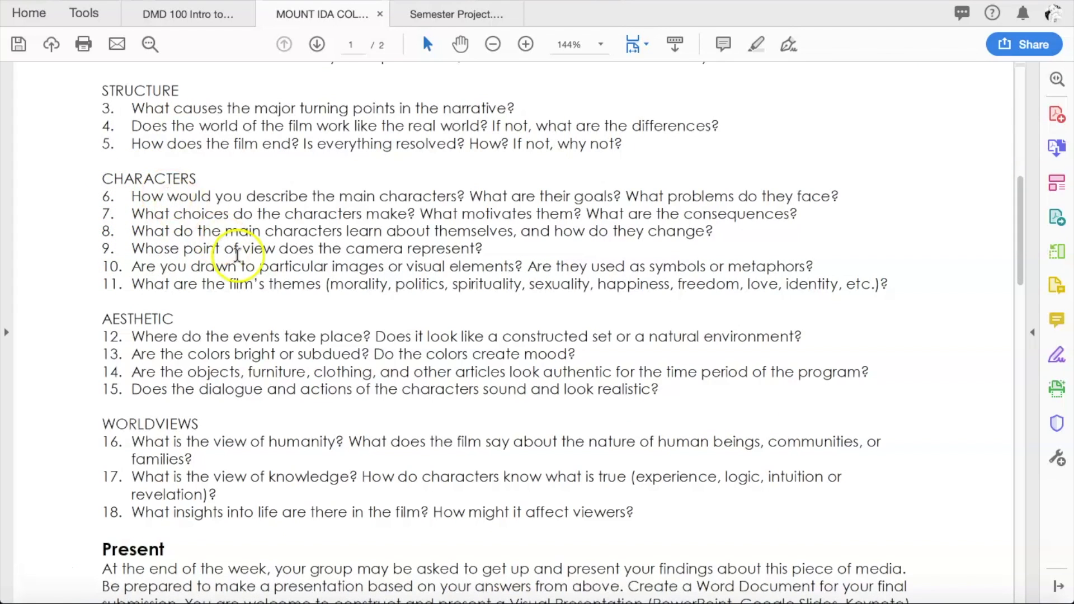
pyautogui.scroll(-3)
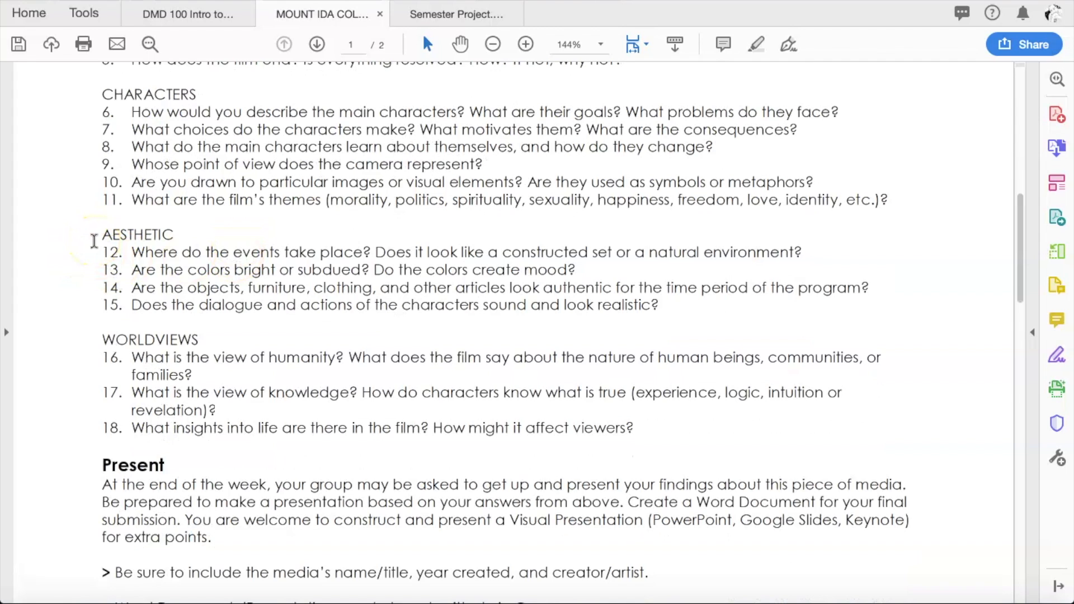
pyautogui.scroll(-3)
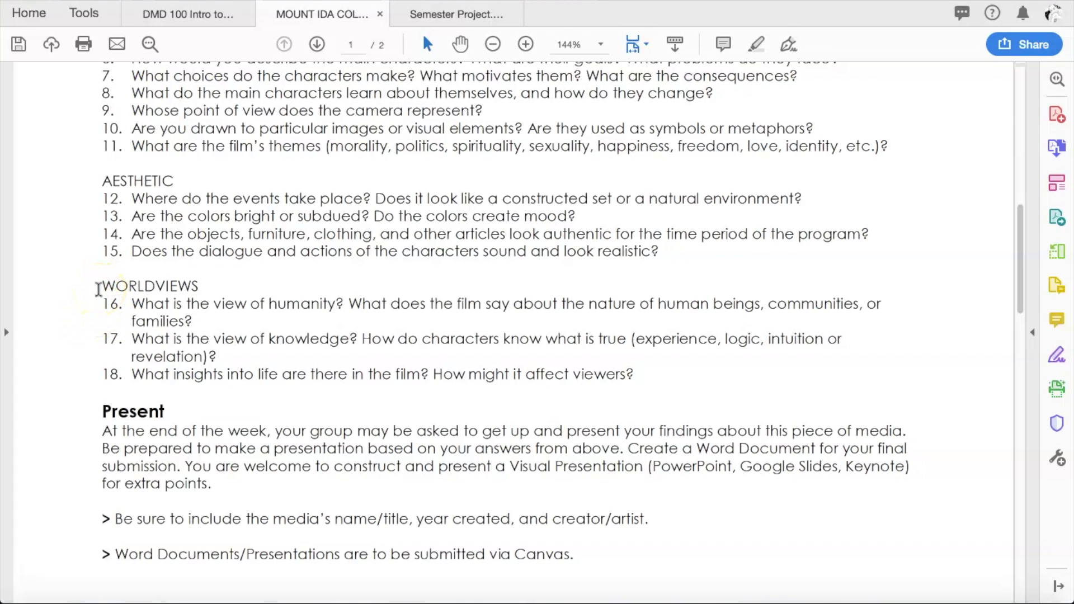
pyautogui.moveTo(204, 343)
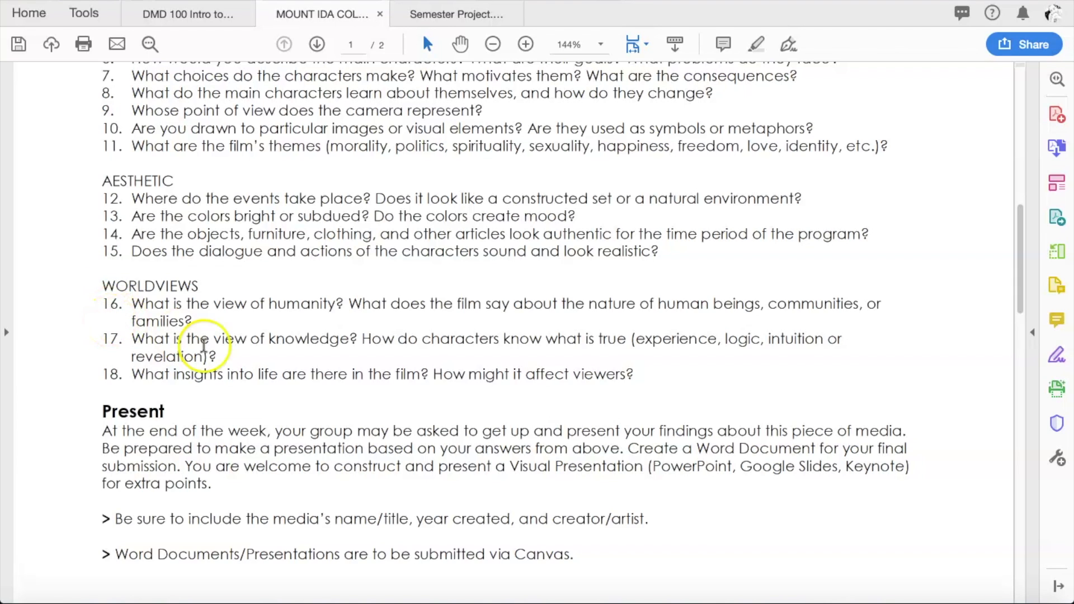
# Step: Reach the Present section and pick out the Visual Presentation (PowerPoint, Google Slides, Keynote) extra-points options
pyautogui.scroll(-3)
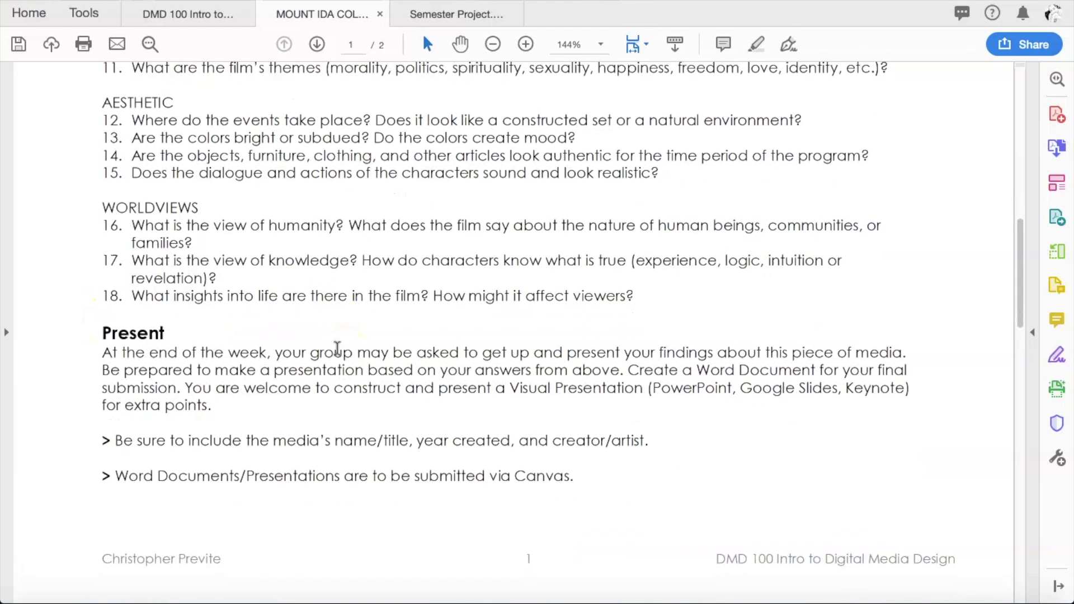
pyautogui.scroll(-3)
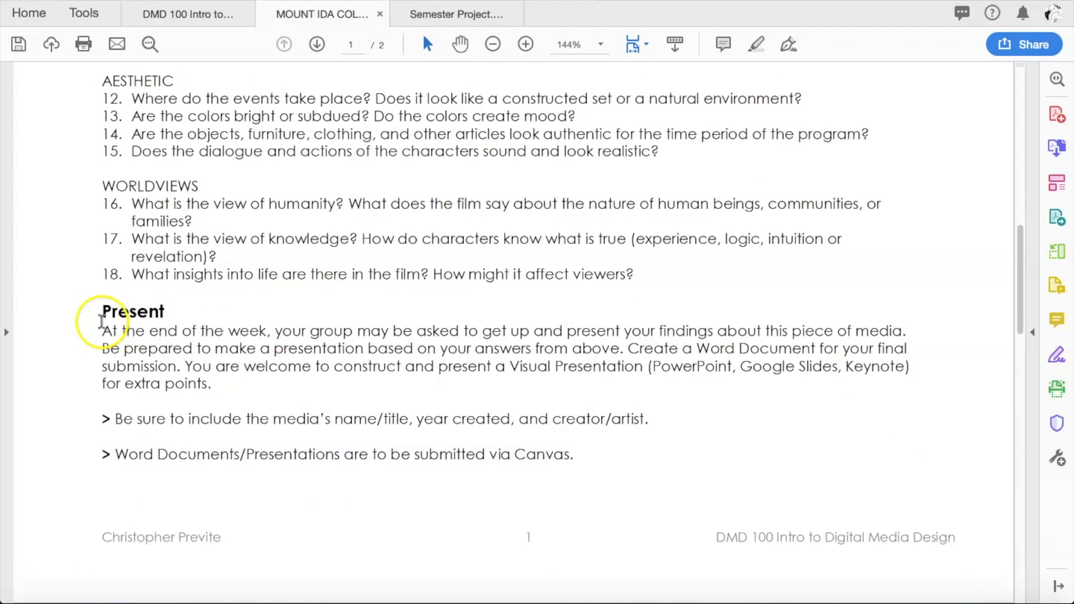
pyautogui.moveTo(219, 384)
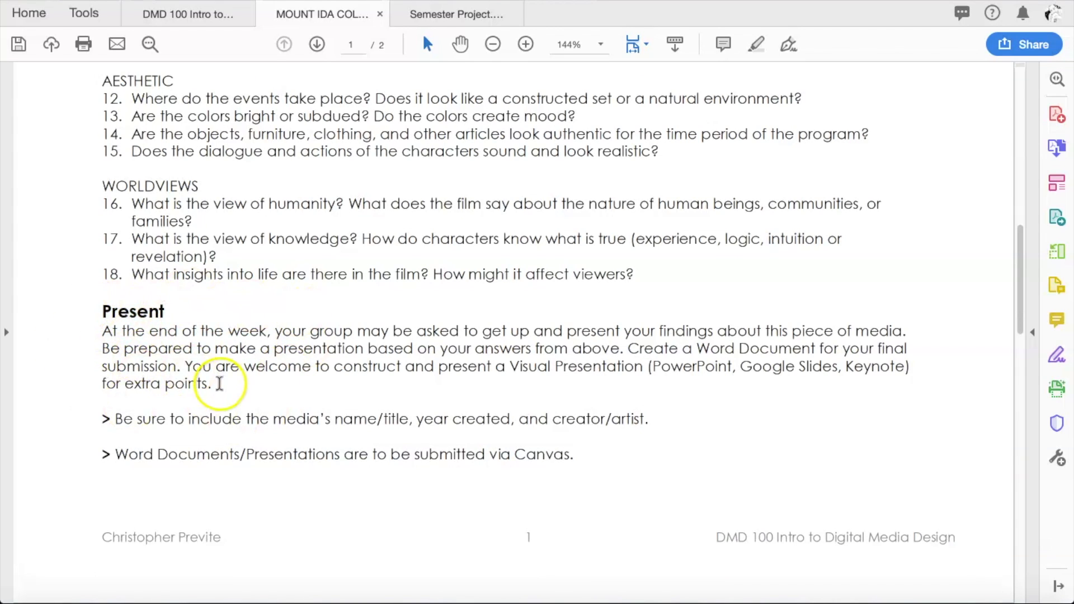
pyautogui.moveTo(523, 322)
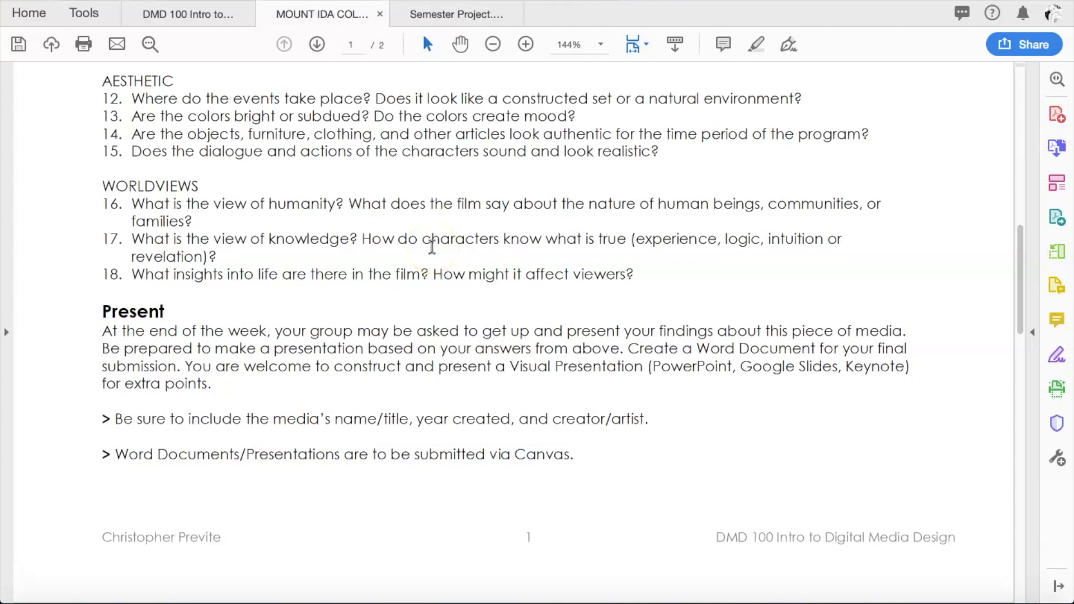
pyautogui.moveTo(433, 351)
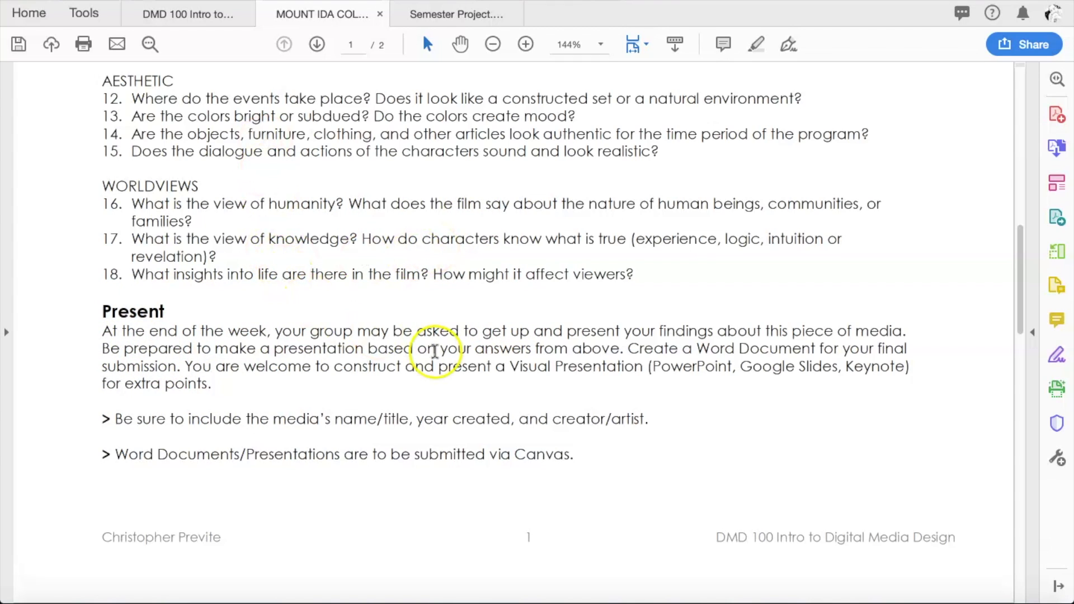
pyautogui.moveTo(630, 348); pyautogui.dragTo(736, 347)
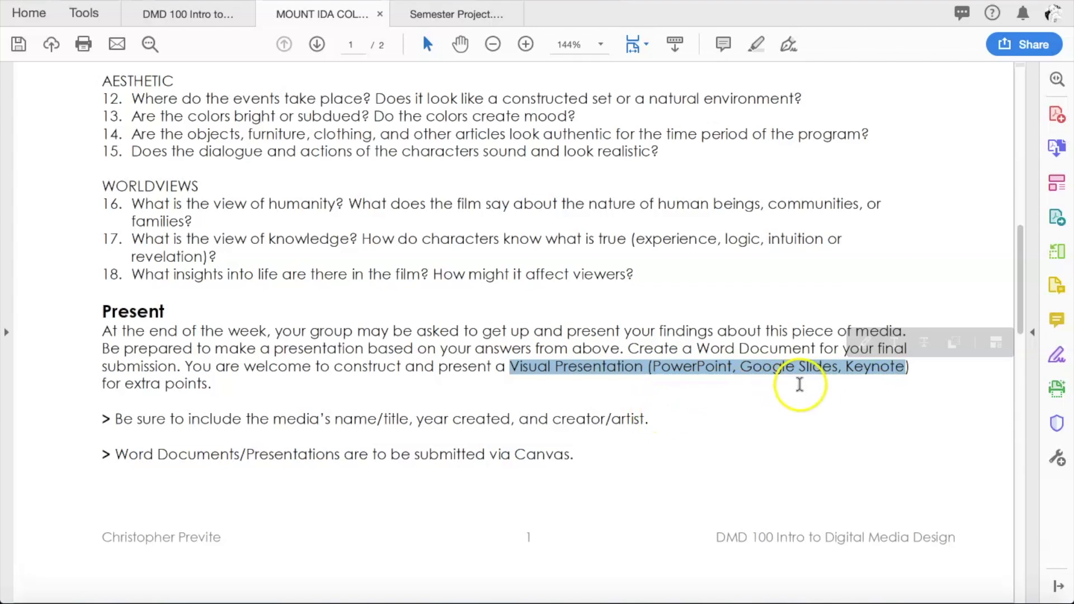
pyautogui.moveTo(439, 360)
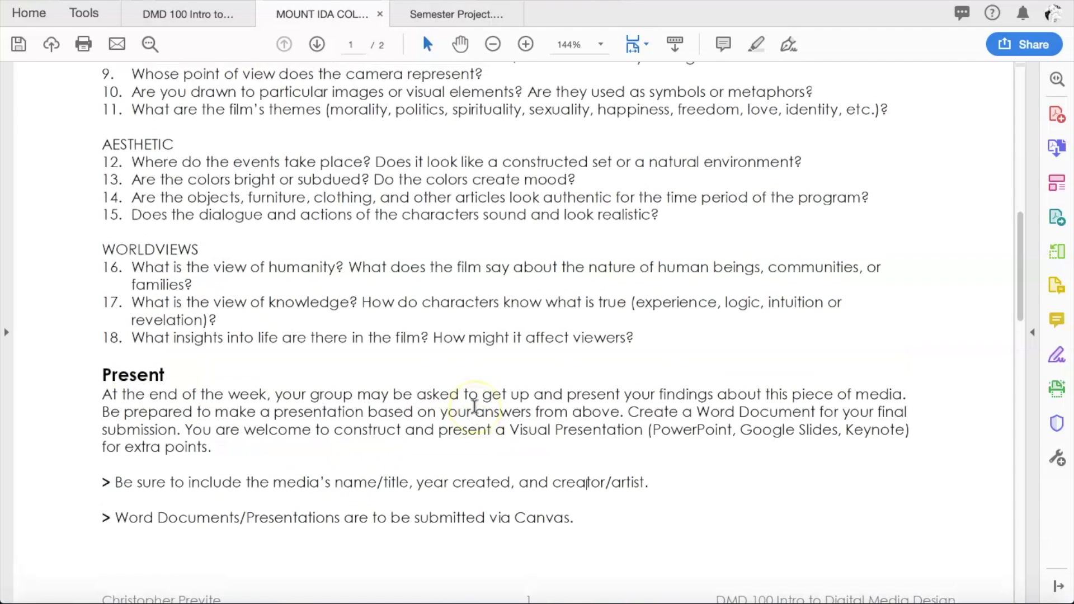
pyautogui.scroll(3)
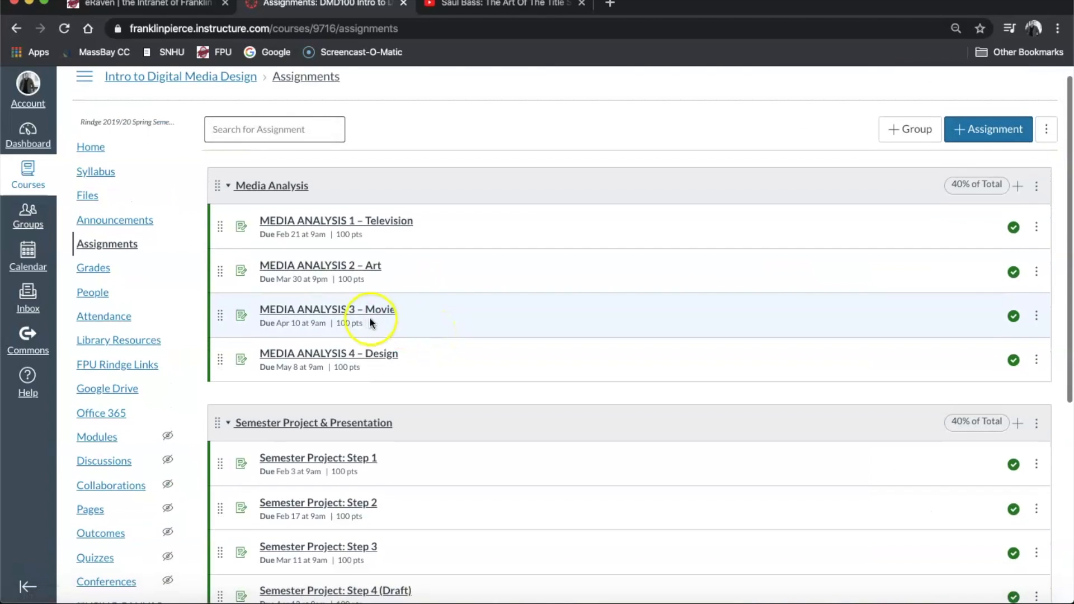
pyautogui.moveTo(284, 332)
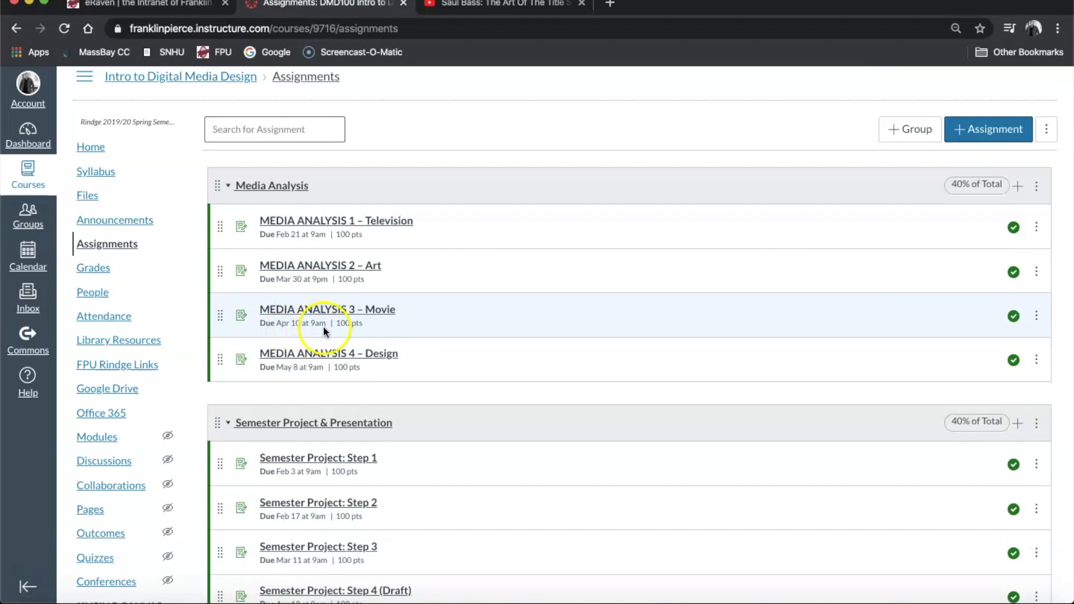
pyautogui.moveTo(393, 322)
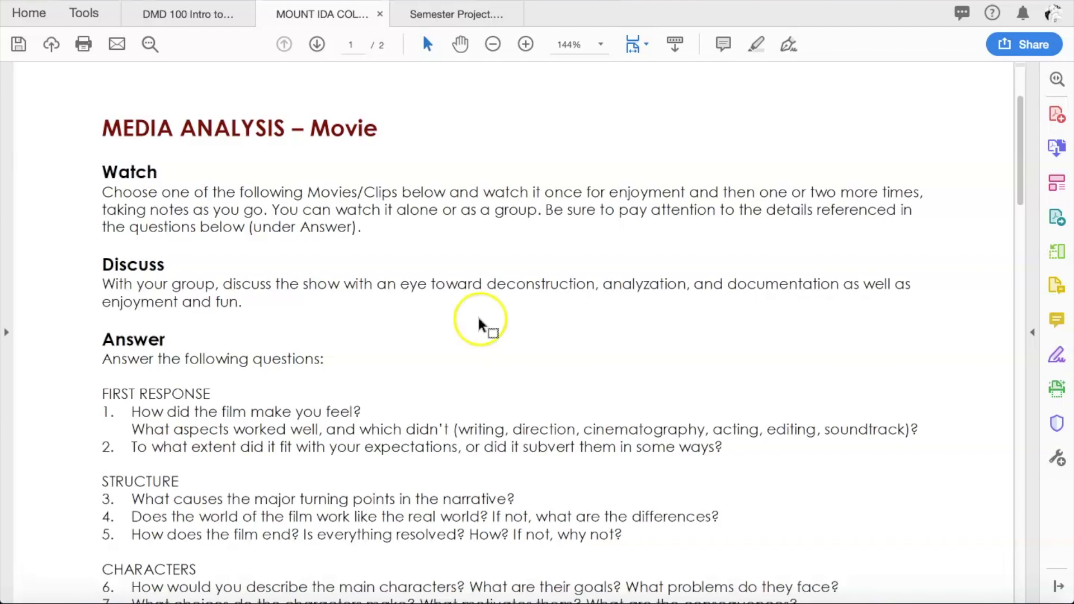
pyautogui.moveTo(538, 283)
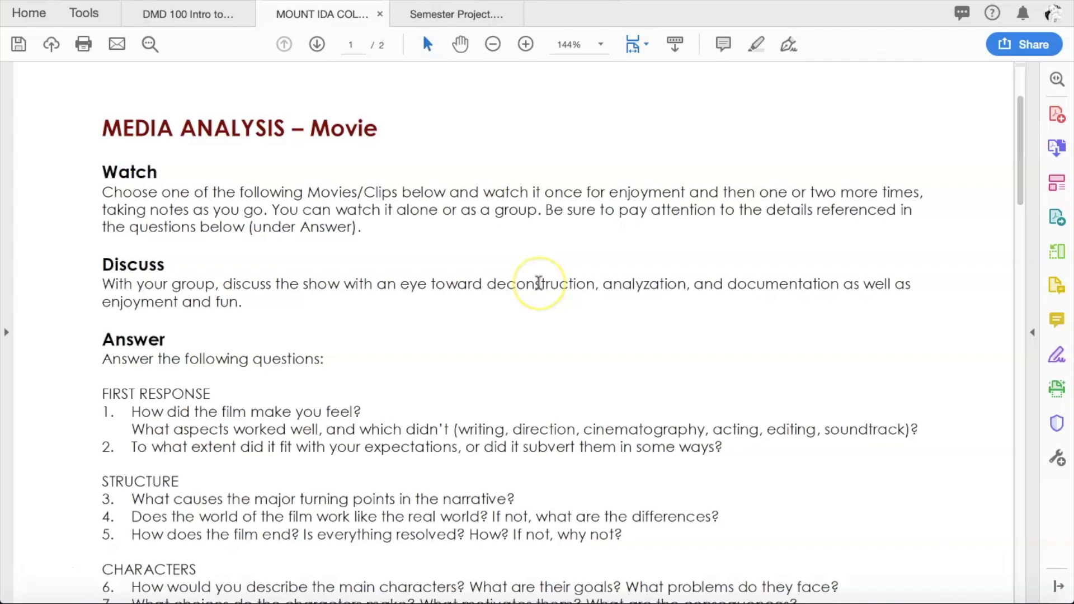
pyautogui.scroll(-3)
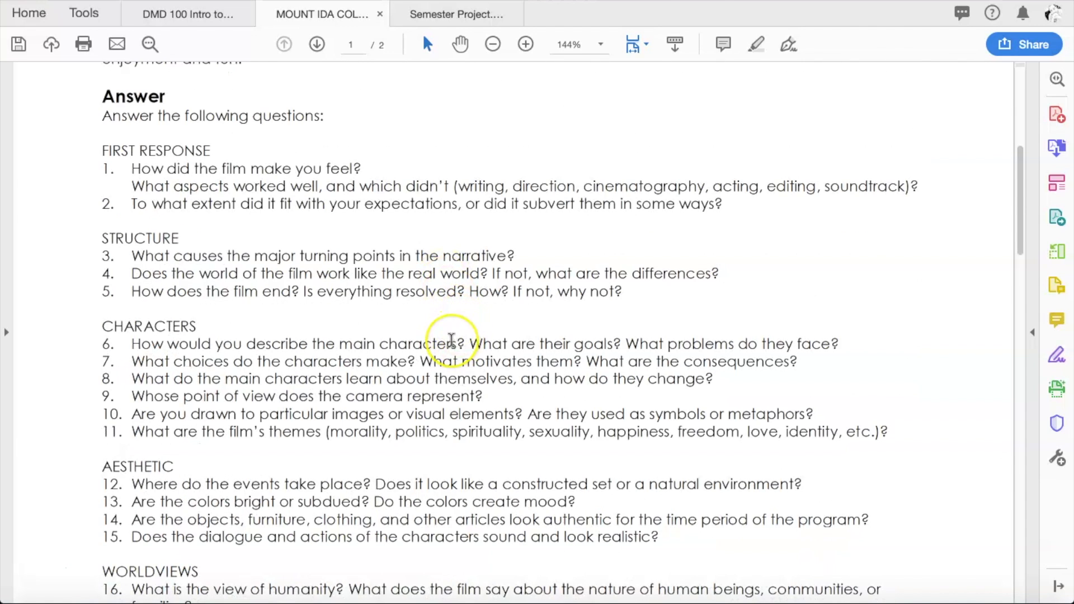
pyautogui.scroll(-3)
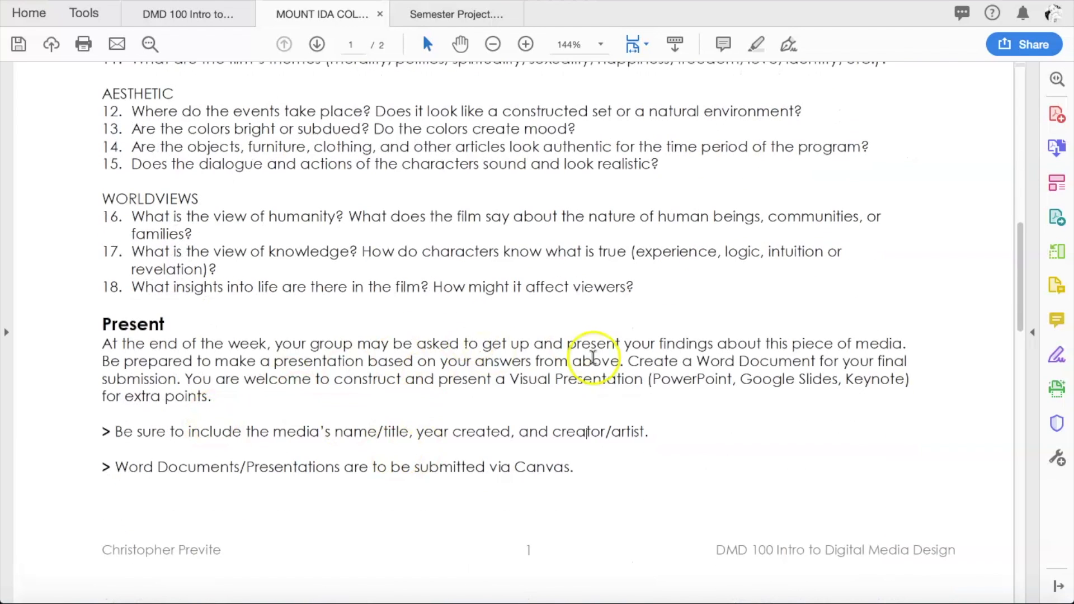
pyautogui.moveTo(685, 390)
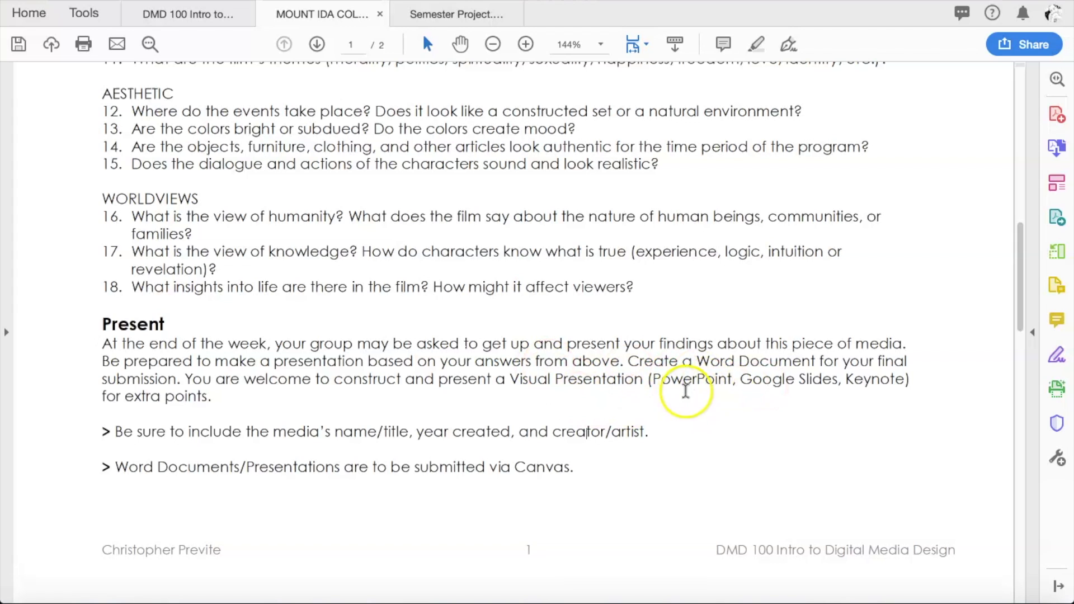
pyautogui.moveTo(402, 247)
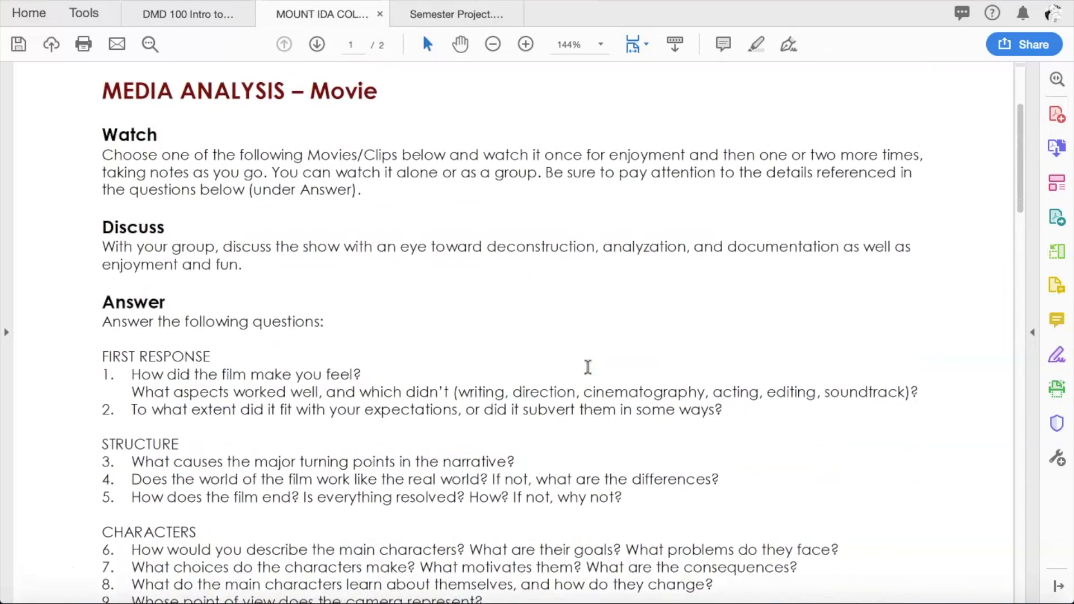
pyautogui.scroll(-3)
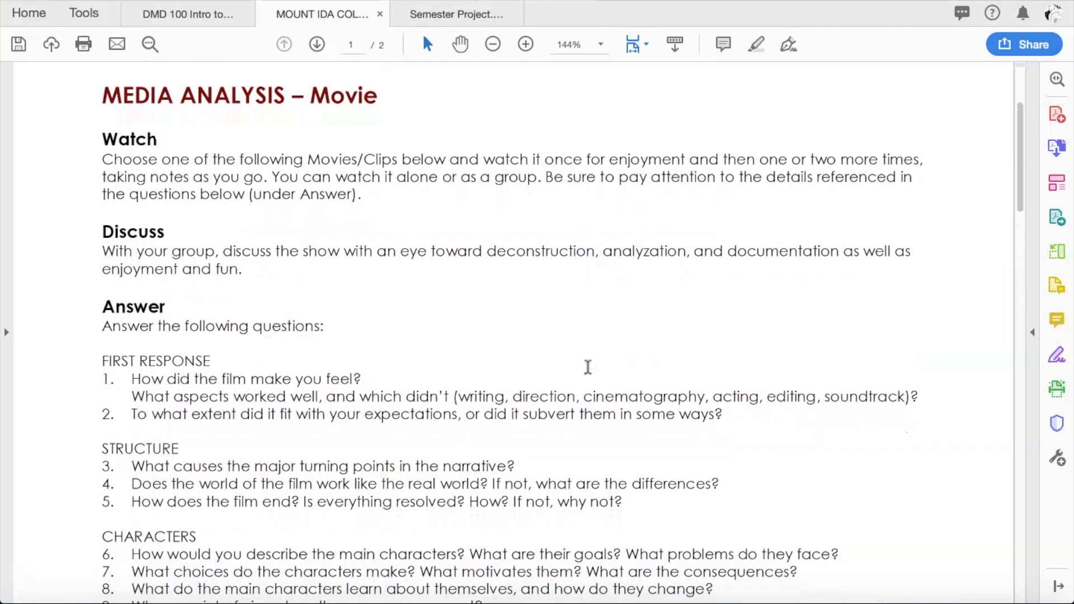
pyautogui.scroll(-3)
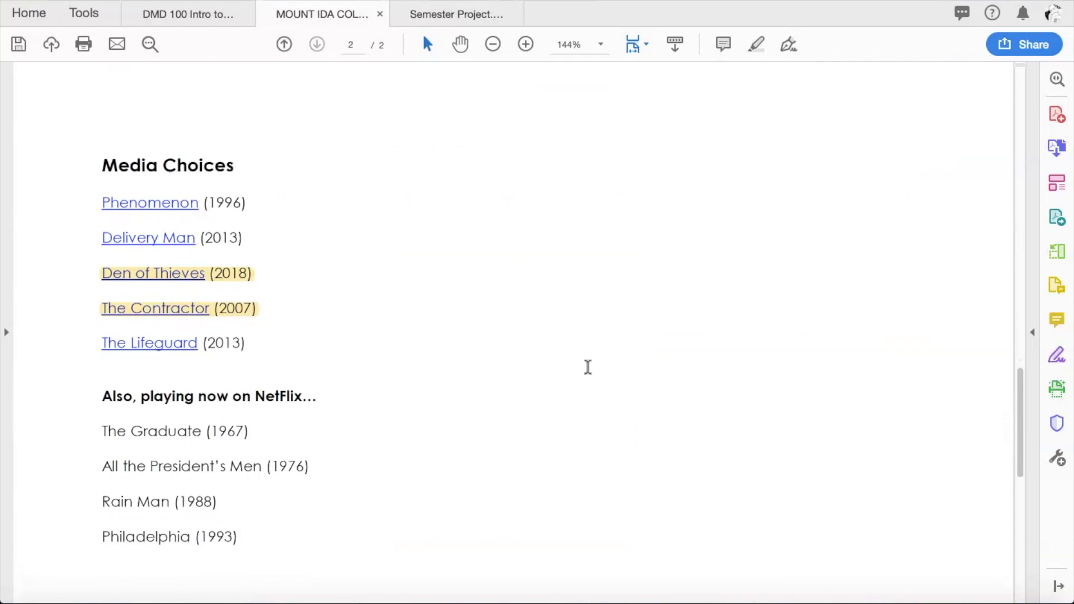
# Step: Scroll the Media Choices list to bring the Netflix titles fully into view
pyautogui.scroll(-3)
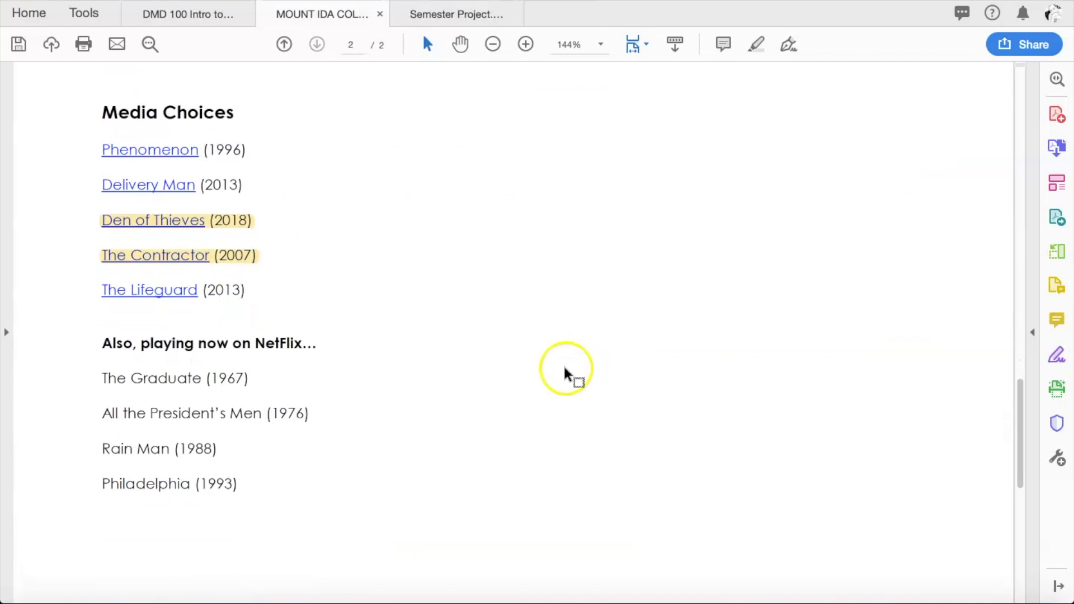
pyautogui.moveTo(450, 220)
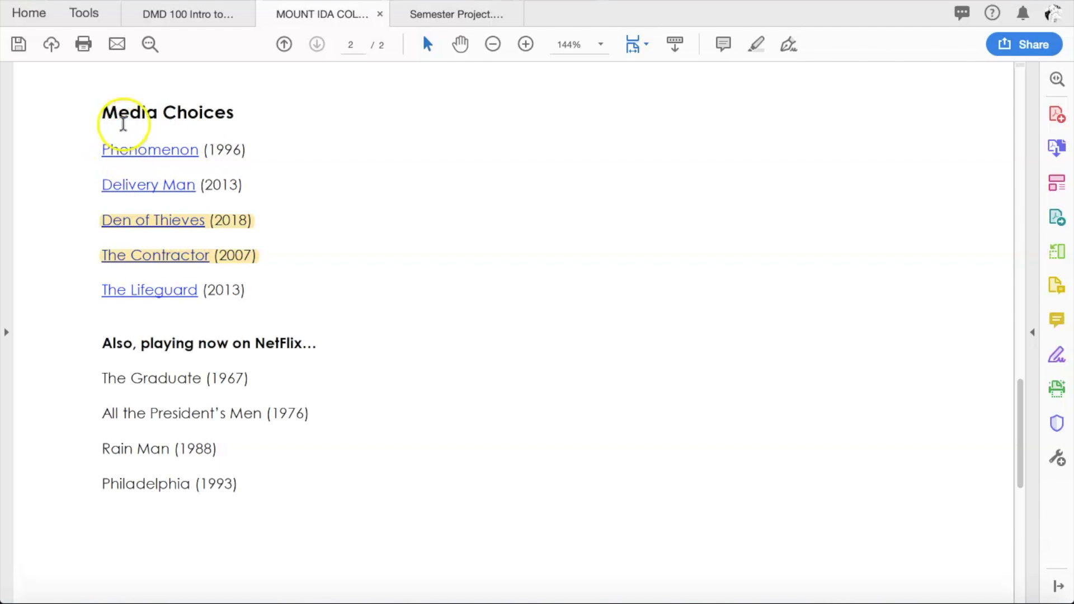
pyautogui.moveTo(90, 174)
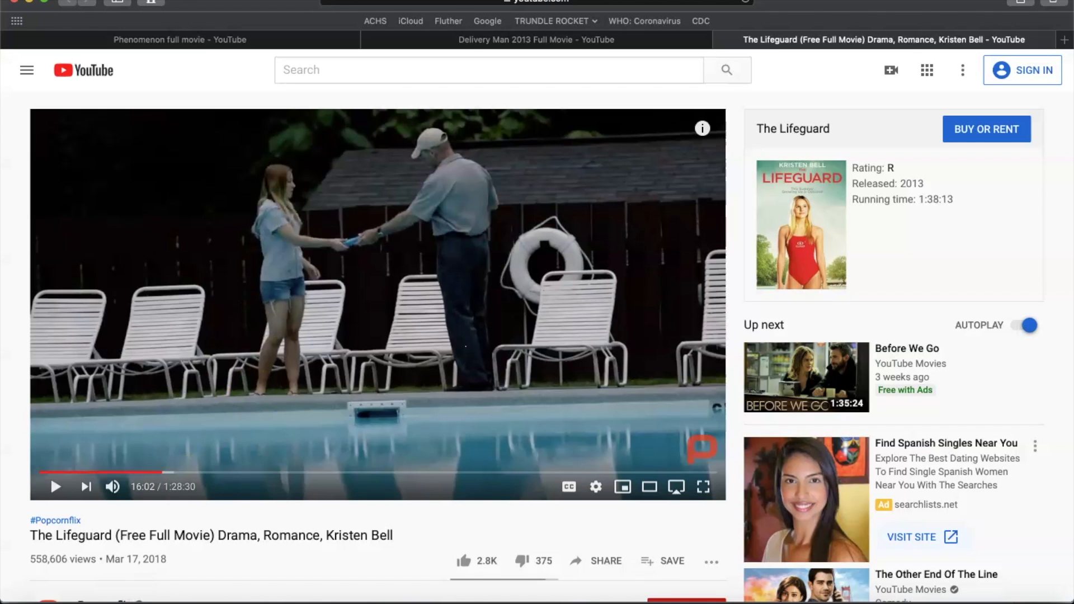
pyautogui.click(179, 39)
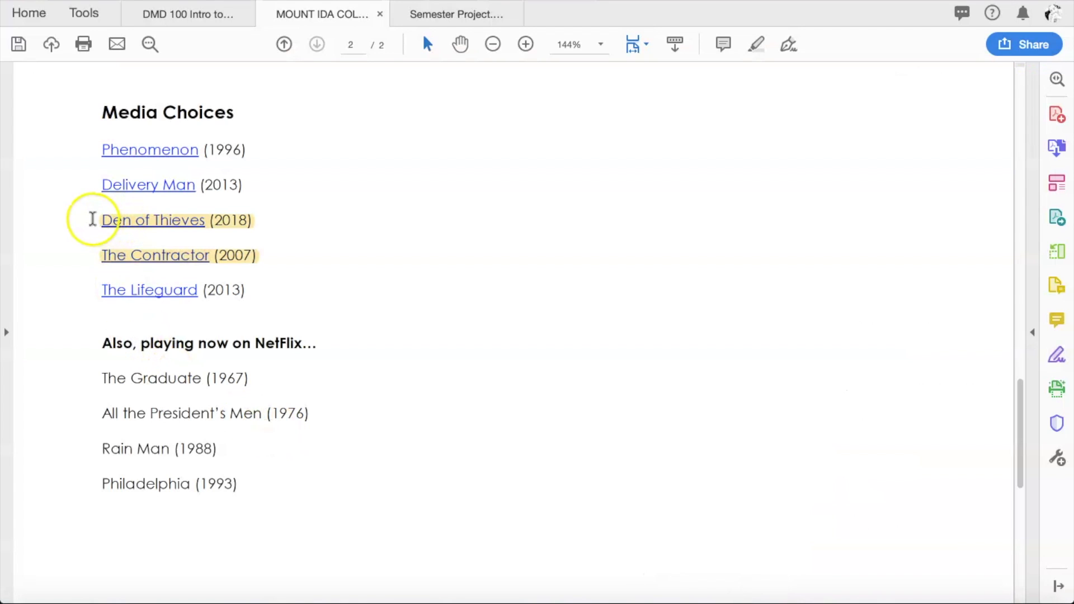
pyautogui.moveTo(78, 259)
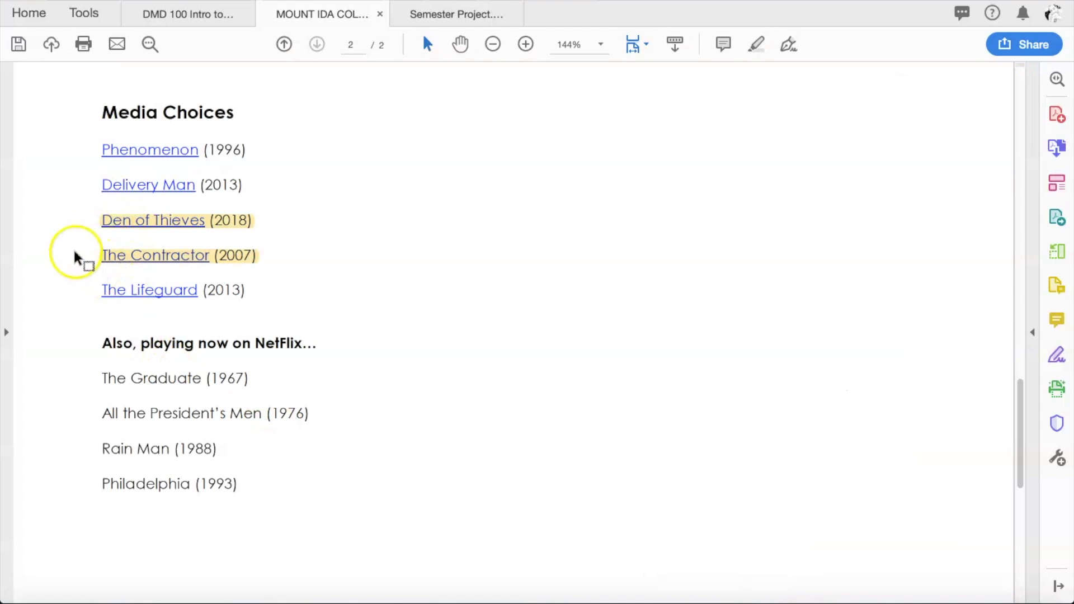
pyautogui.moveTo(101, 233)
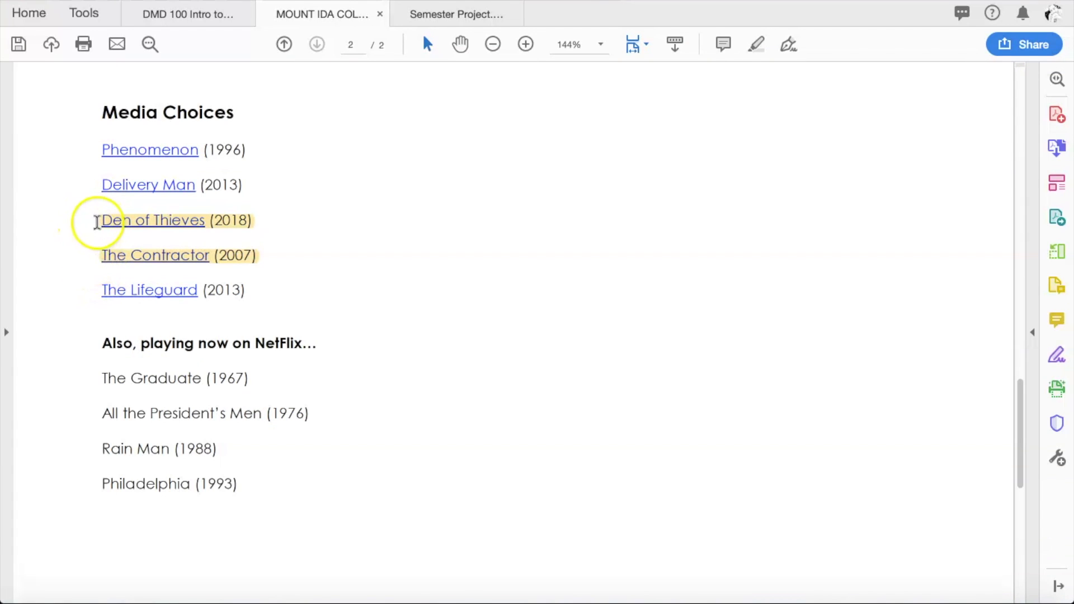
pyautogui.moveTo(177, 332)
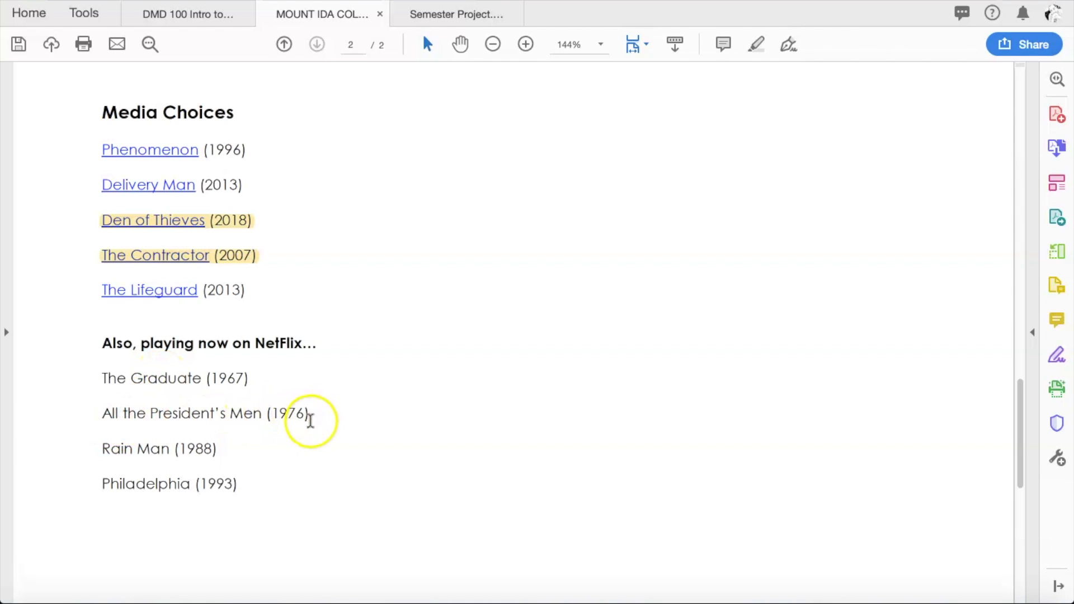
pyautogui.moveTo(222, 450)
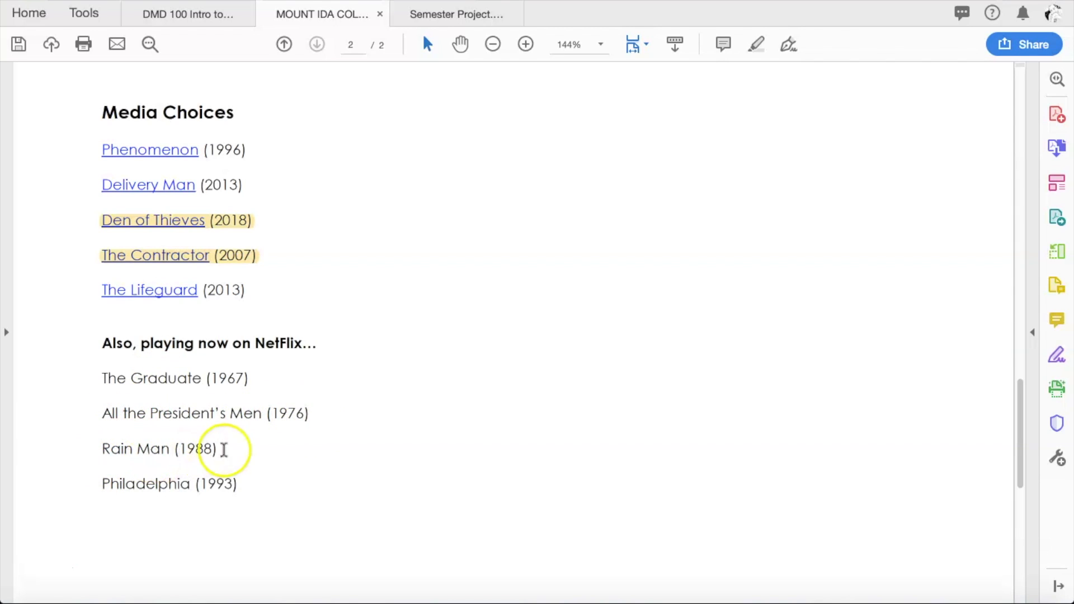
pyautogui.moveTo(213, 483)
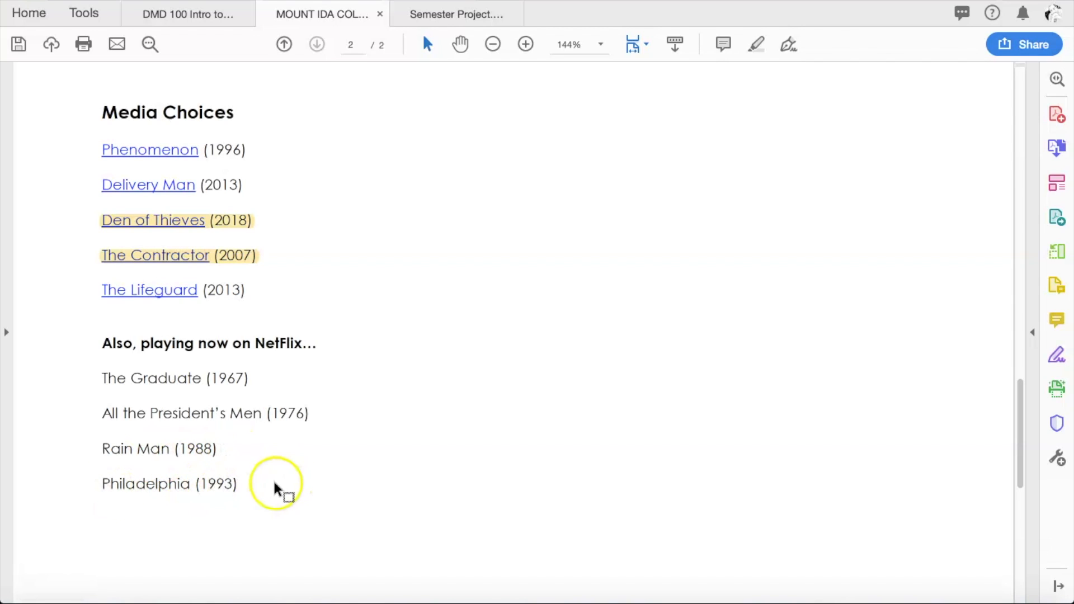
pyautogui.moveTo(221, 413)
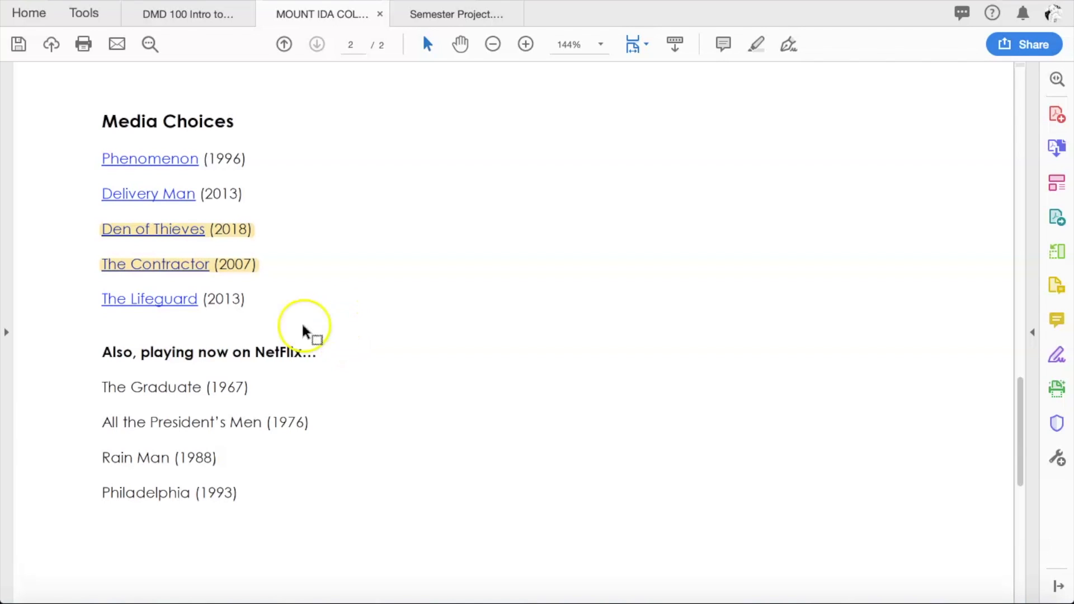
pyautogui.moveTo(158, 394)
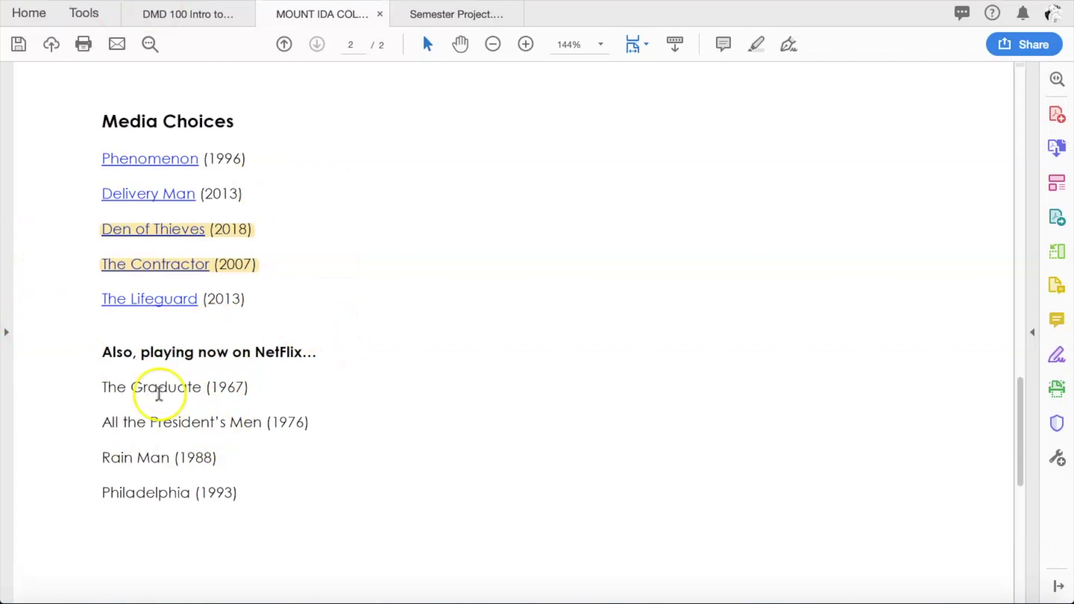
pyautogui.moveTo(346, 380)
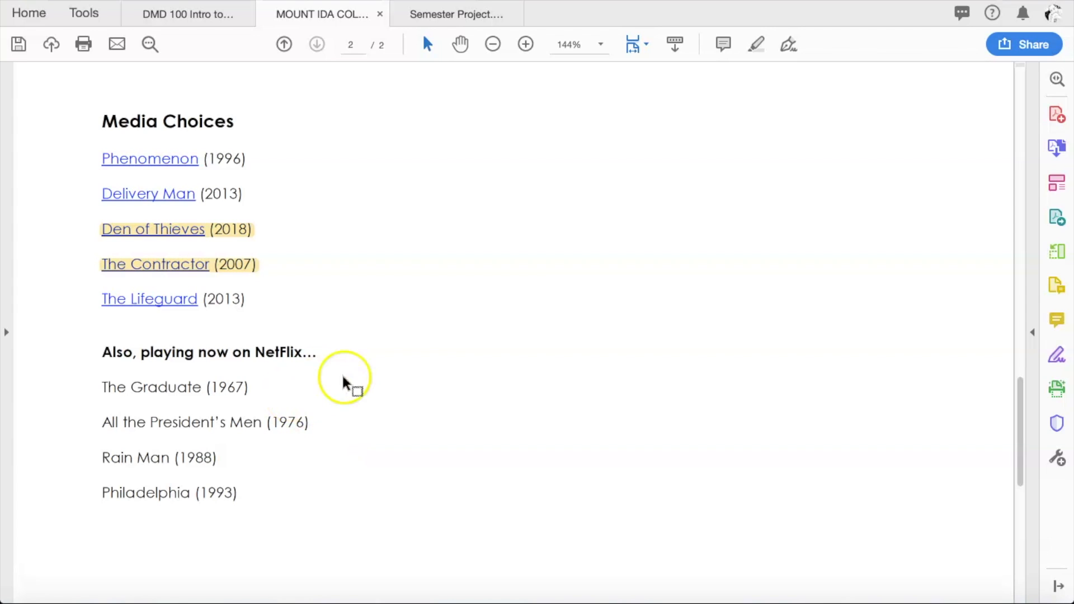
pyautogui.moveTo(312, 355)
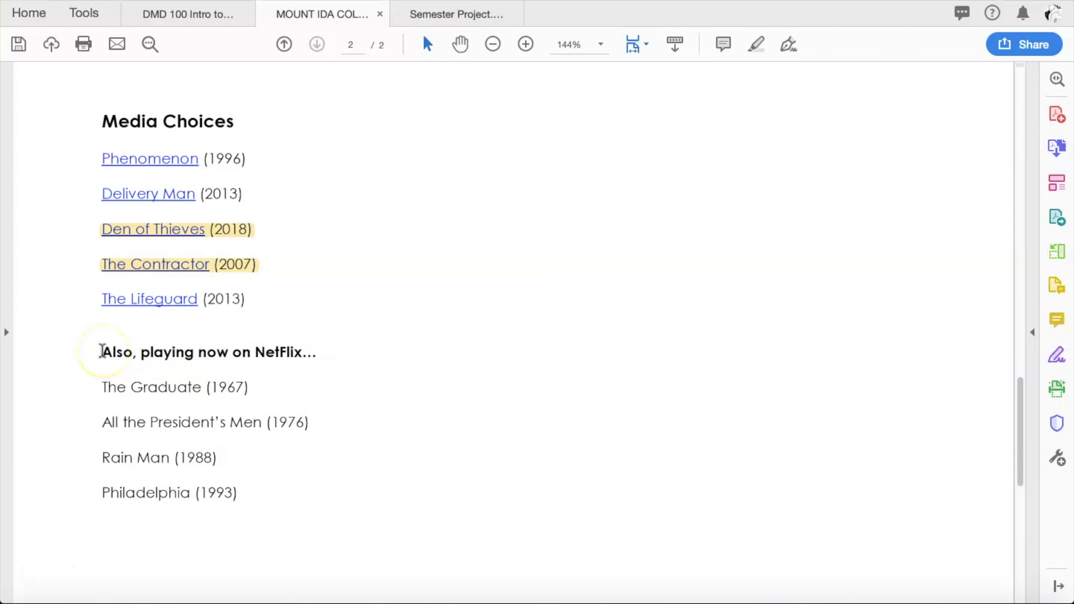
pyautogui.moveTo(144, 356)
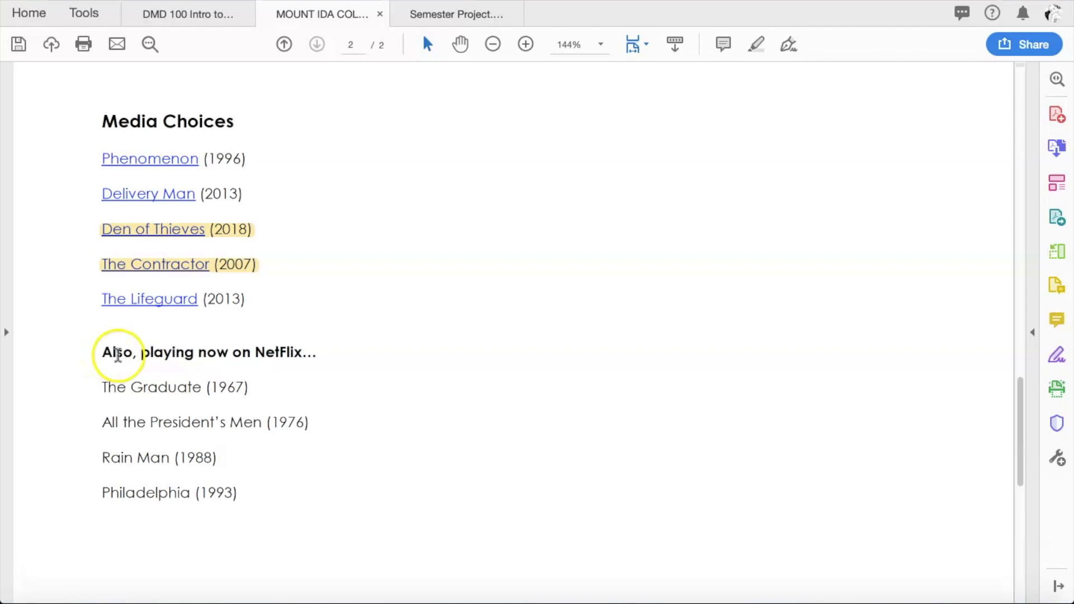
pyautogui.moveTo(148, 353)
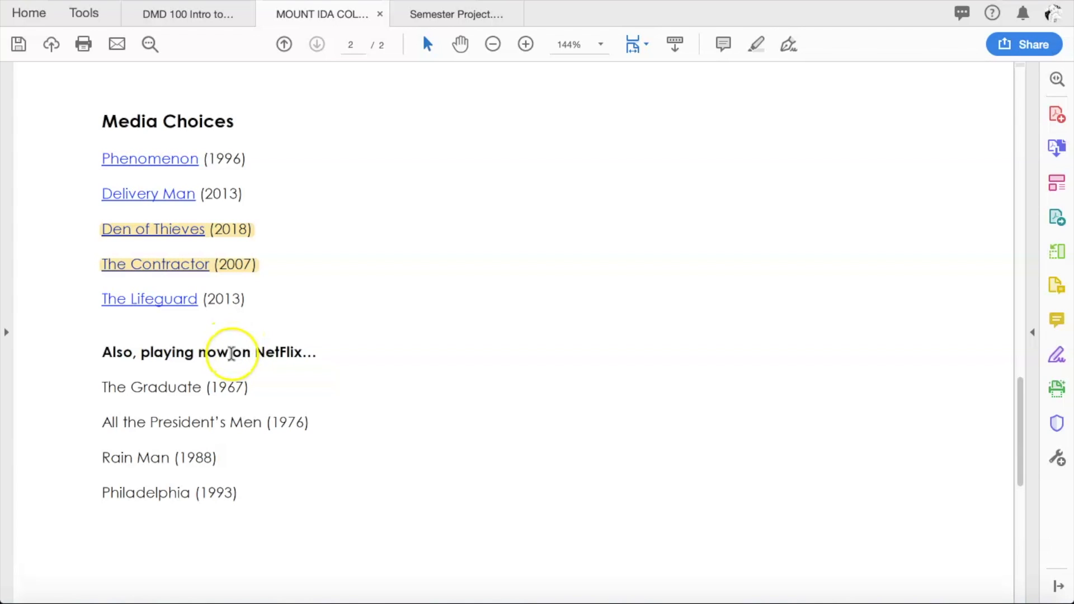
pyautogui.moveTo(100, 352)
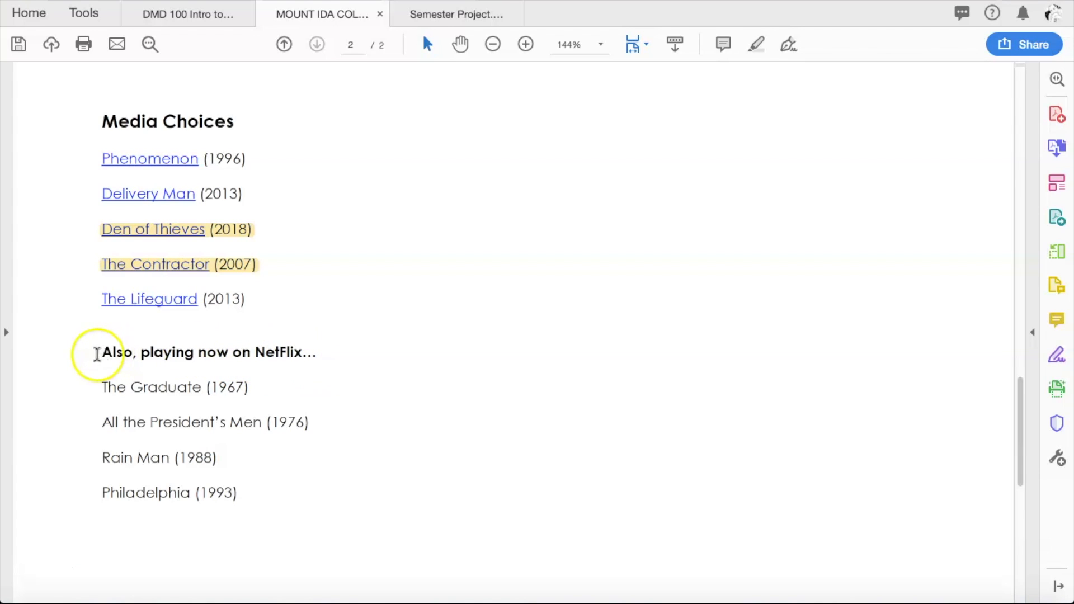
# Step: Review the Media Choices page with the Netflix section of four classic films below the linked movies
pyautogui.scroll(-3)
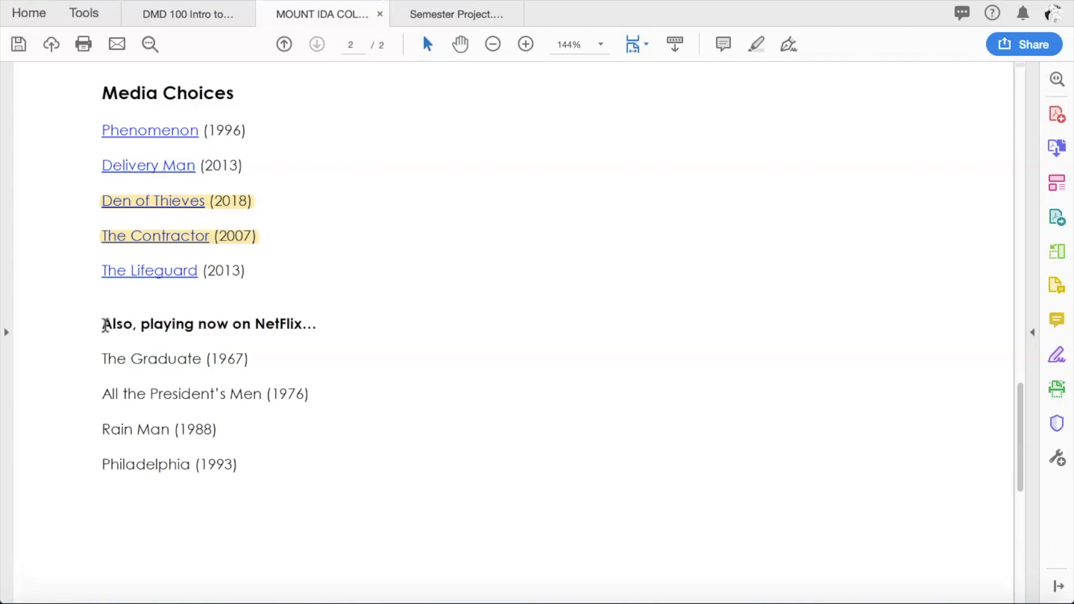
pyautogui.click(135, 324)
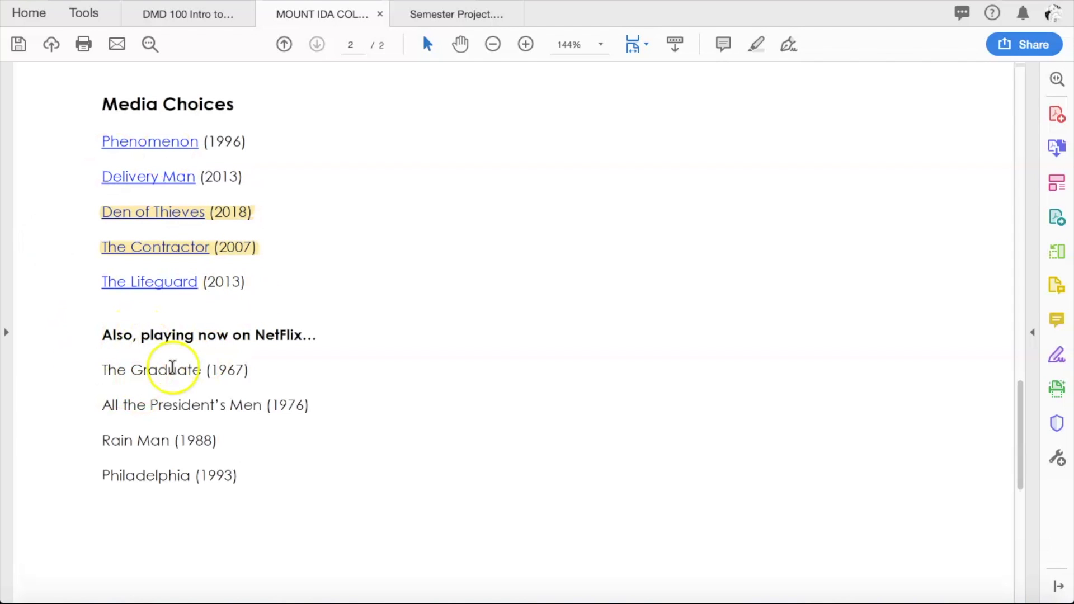
pyautogui.moveTo(610, 508)
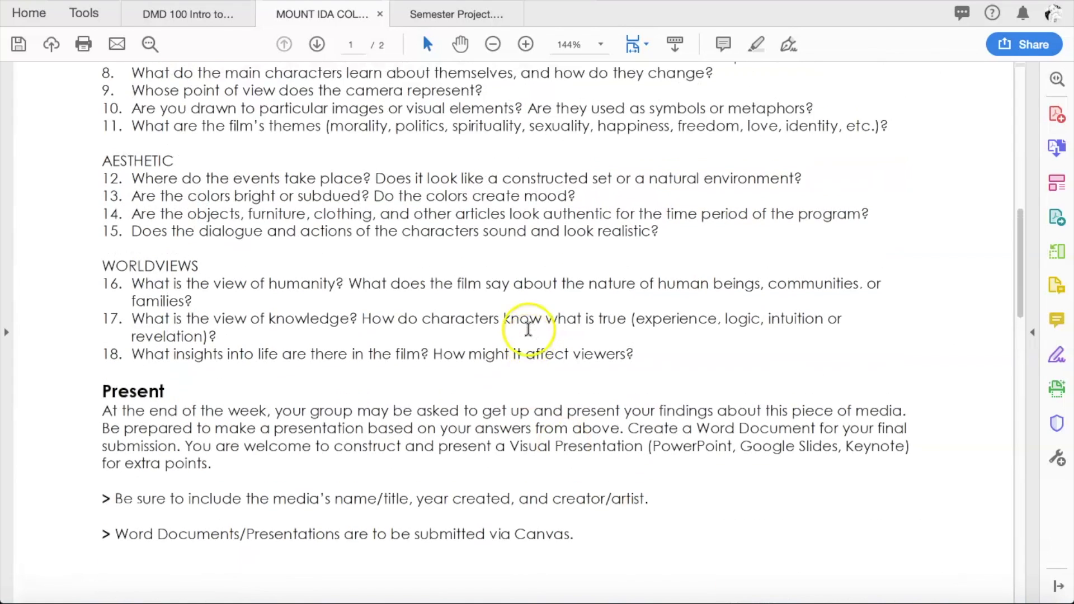
# Step: Bring back the DMD 100 Intro syllabus at the week 11 Media Analysis 3 – Movie entry
pyautogui.click(184, 13)
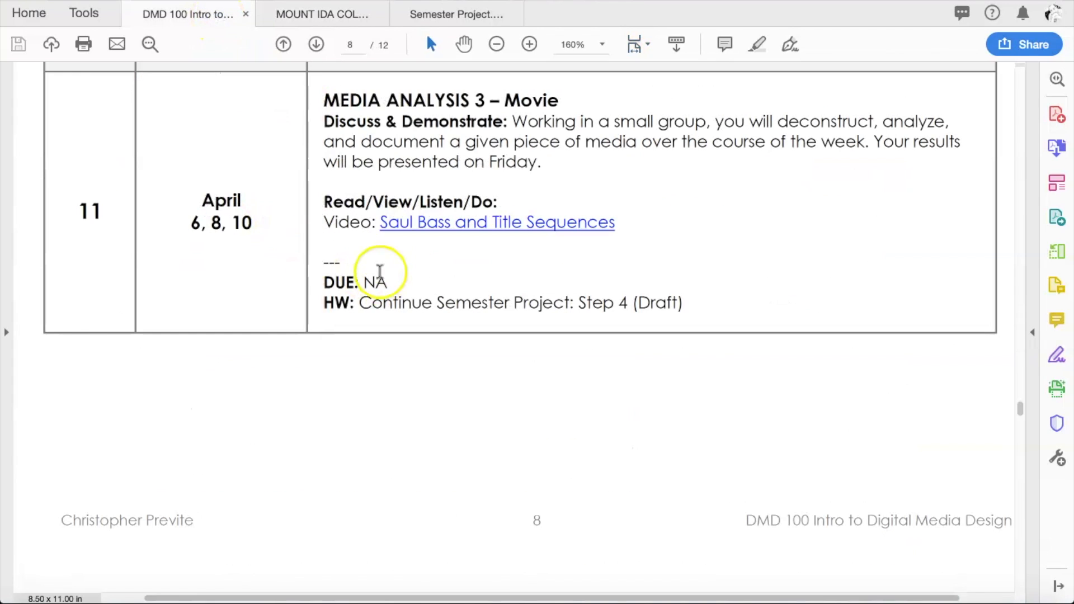
pyautogui.moveTo(319, 236)
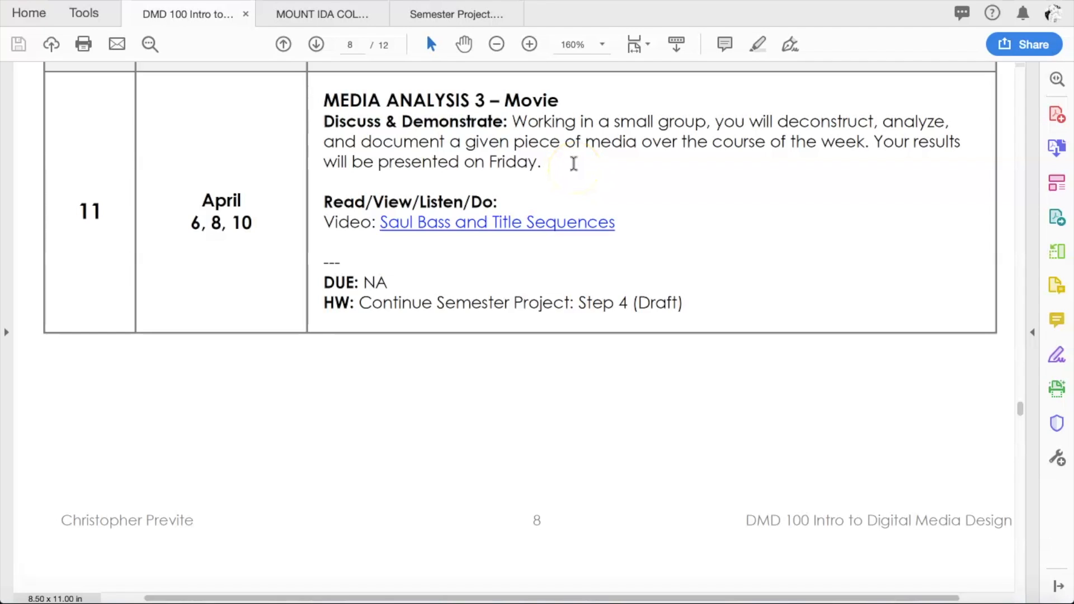
pyautogui.moveTo(315, 43)
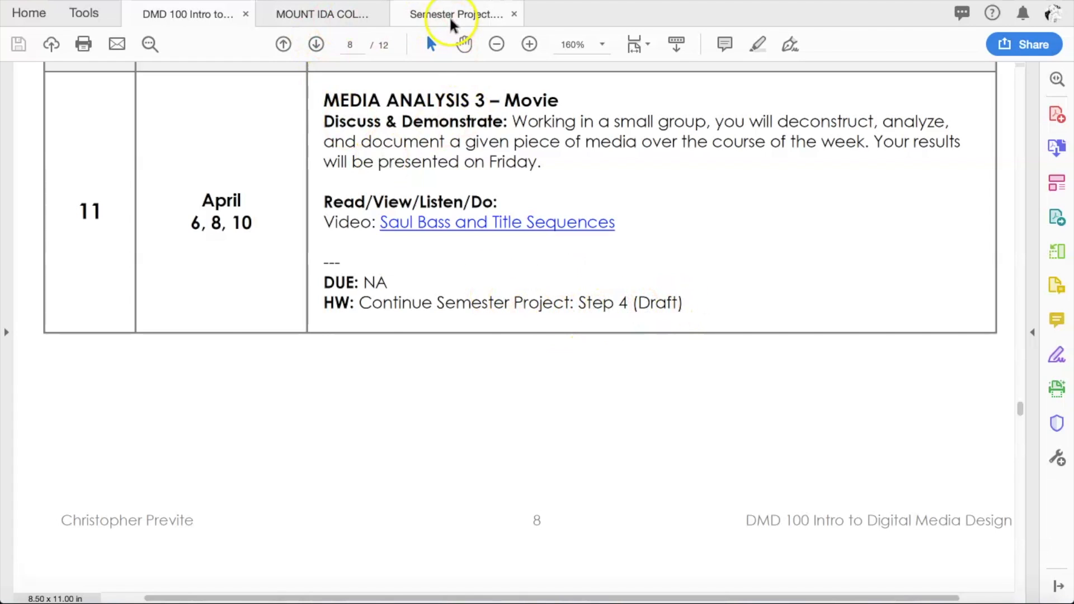
# Step: Open the Semester Project Step Four handout and scroll through its specifications
pyautogui.click(456, 13)
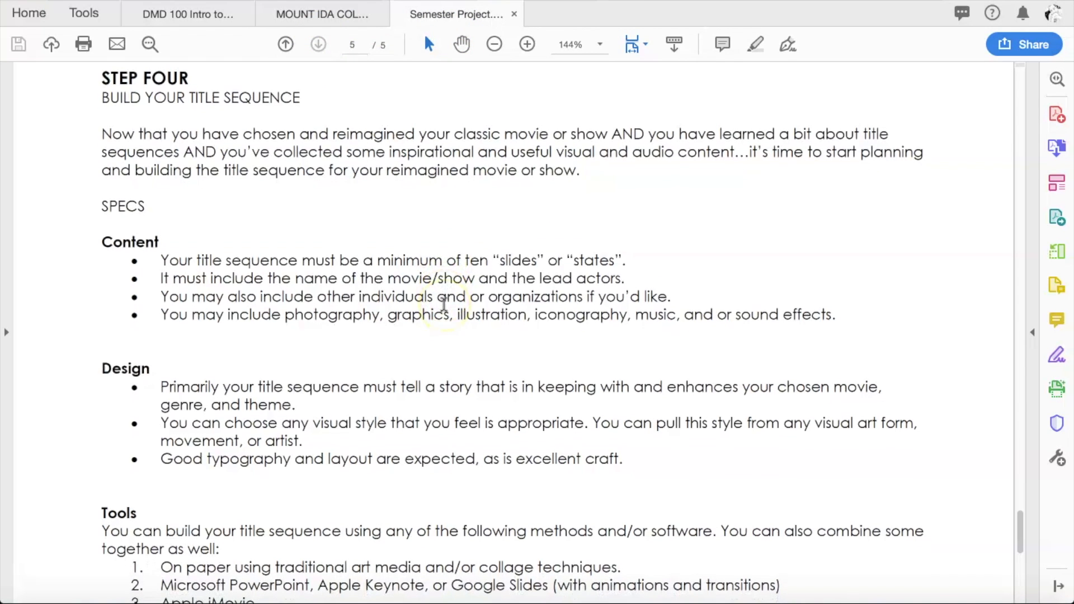
pyautogui.scroll(-3)
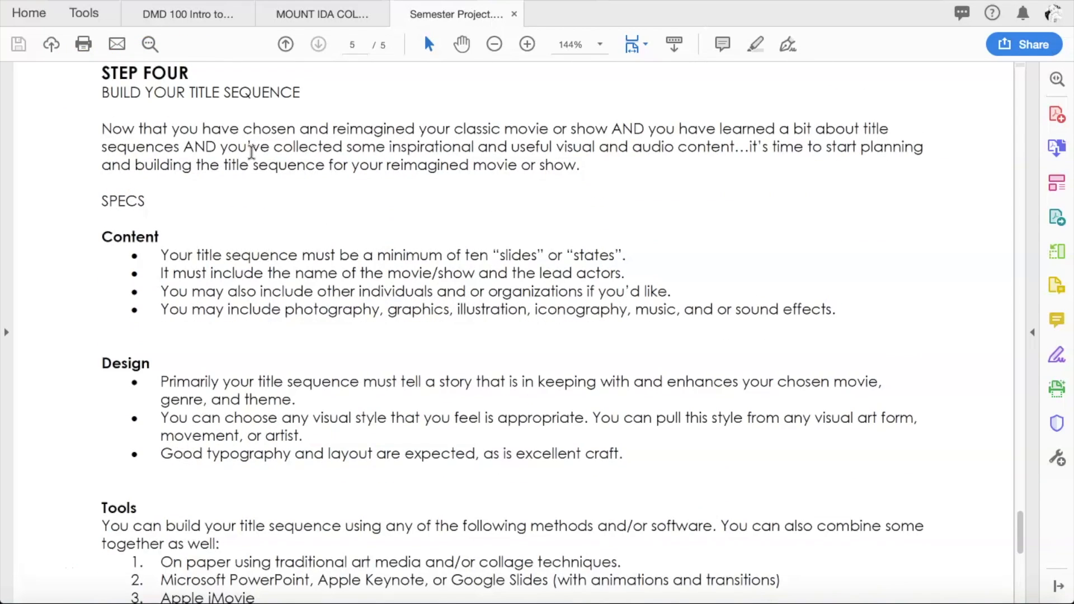
pyautogui.scroll(-3)
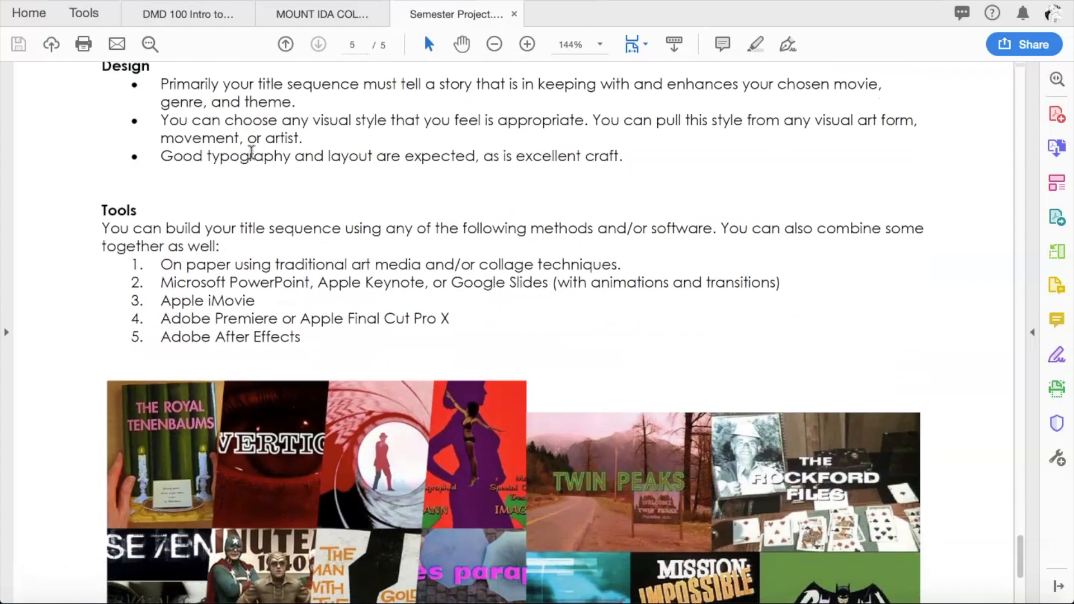
pyautogui.scroll(-3)
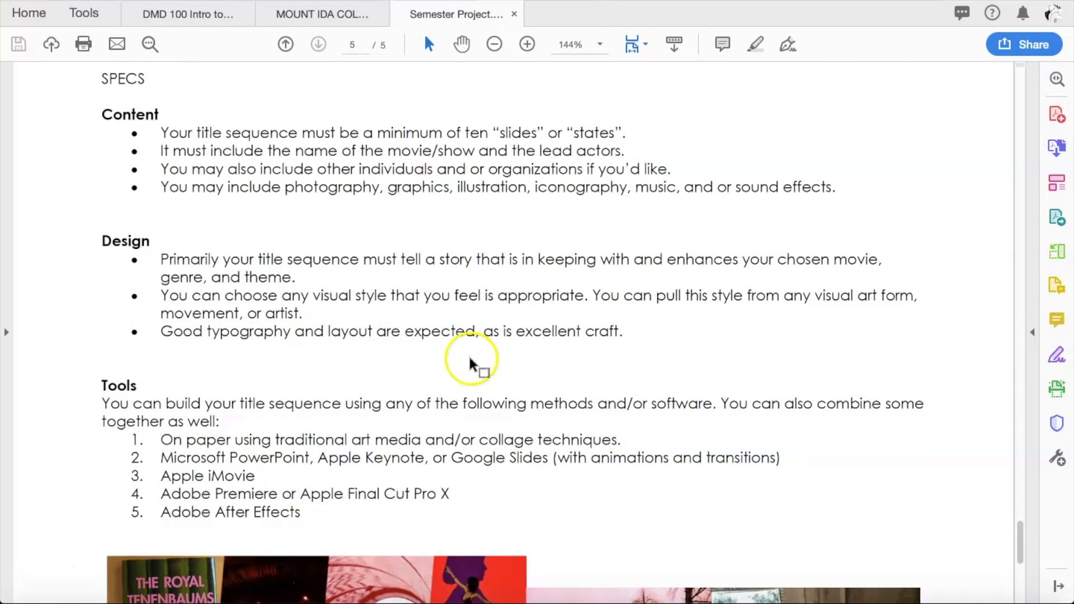
pyautogui.moveTo(316, 93)
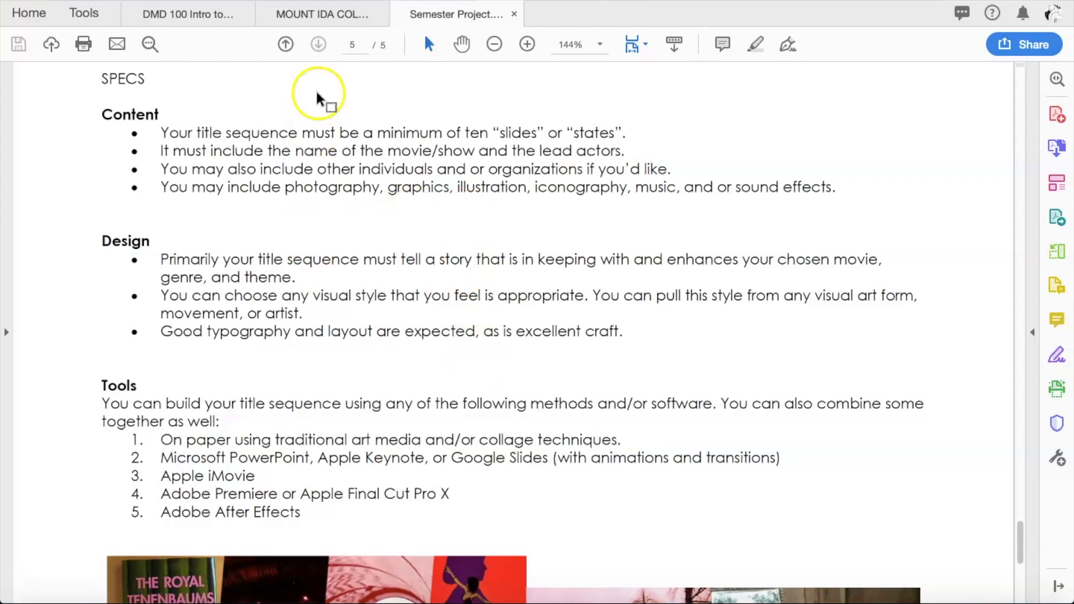
pyautogui.scroll(-3)
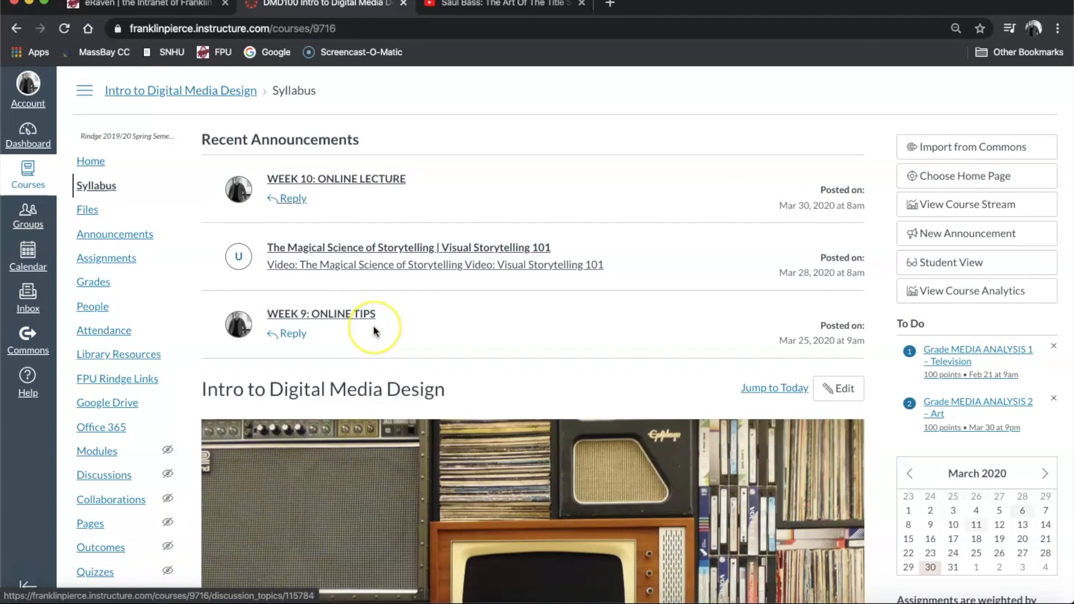
pyautogui.scroll(-3)
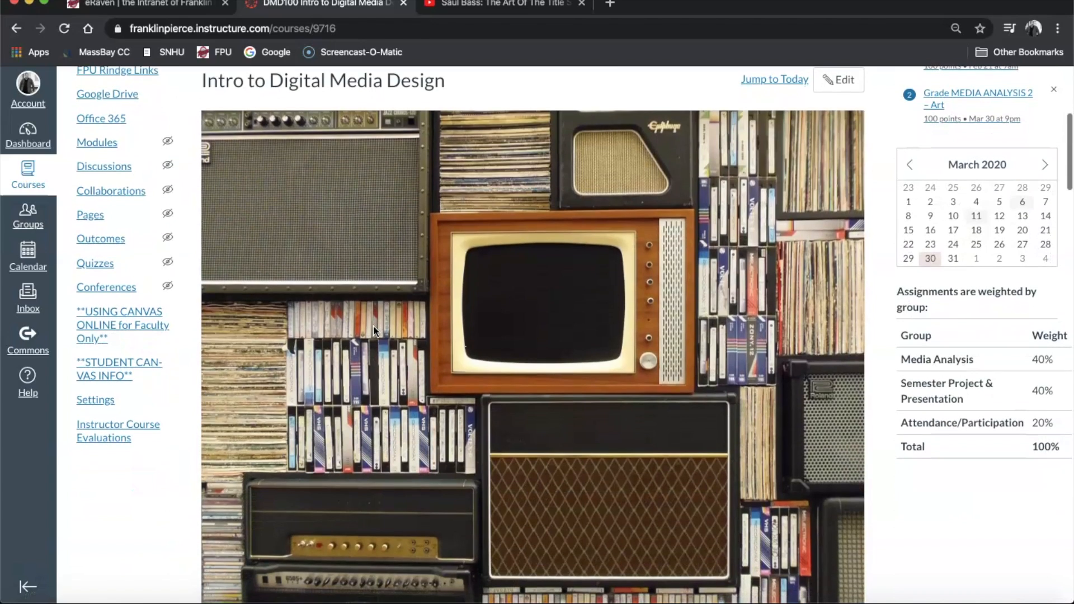